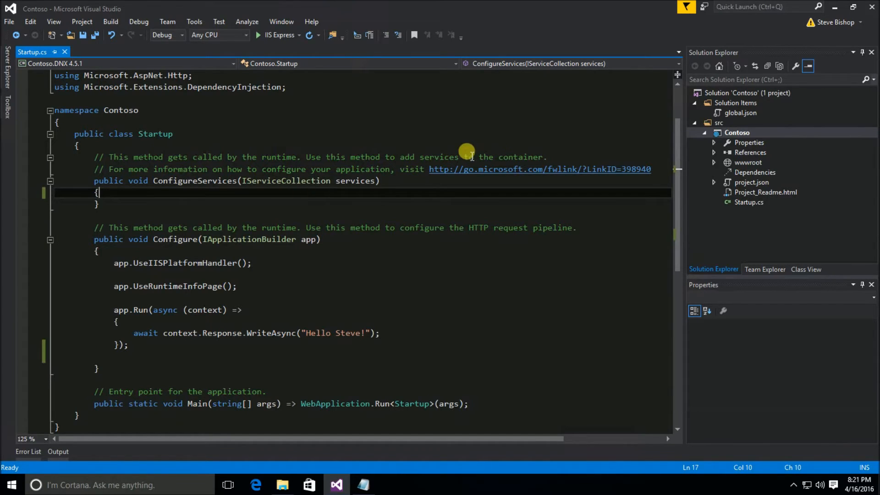
Select the Contoso project in Solution Explorer and bring up its context menu
click(737, 132)
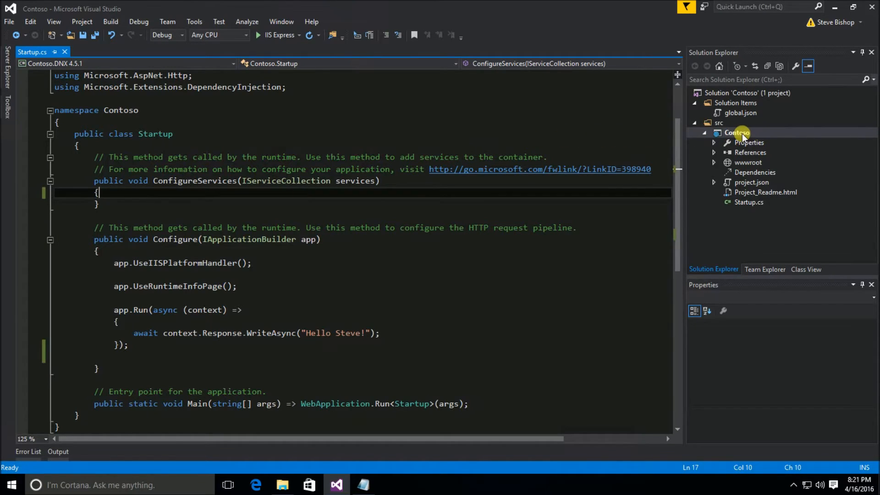
right_click(737, 132)
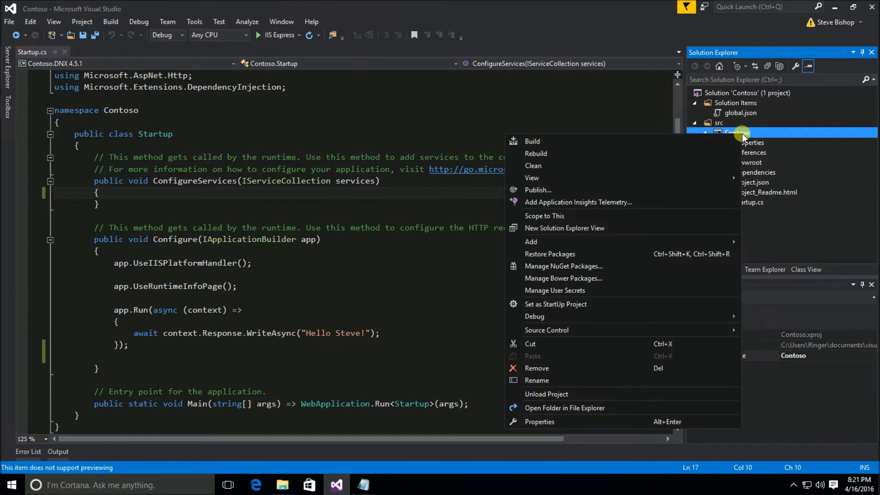
mouse_move(564, 266)
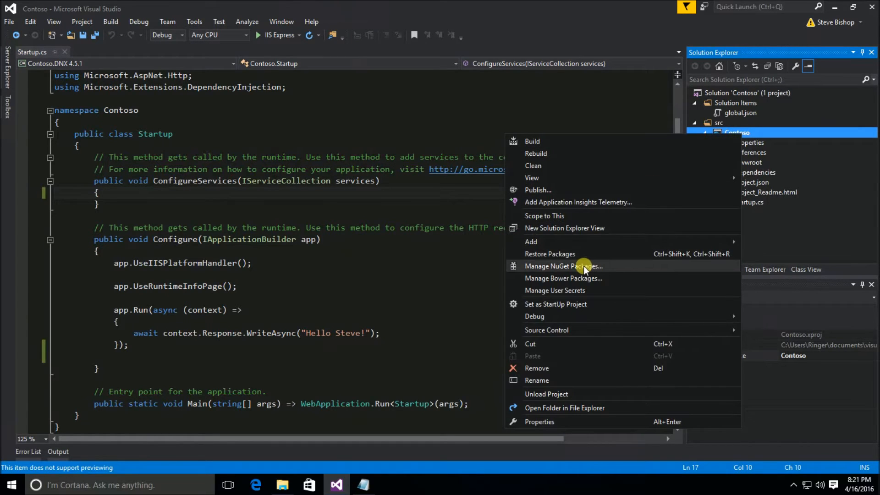
Launch Manage NuGet Packages for Contoso and search Browse for 'mvc'
click(563, 266)
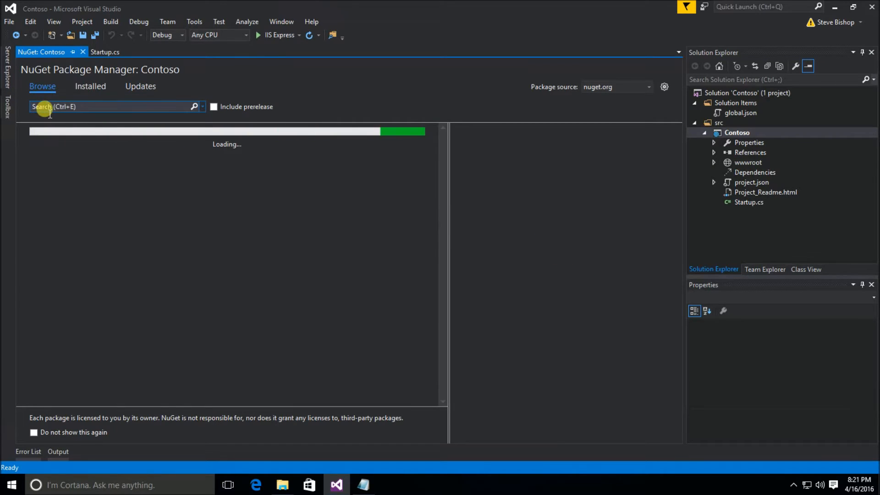
text(mvc)
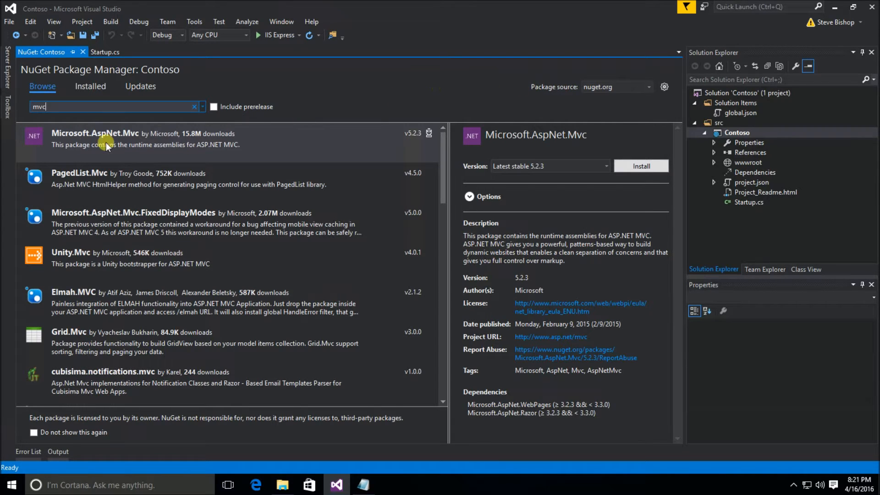
mouse_move(121, 144)
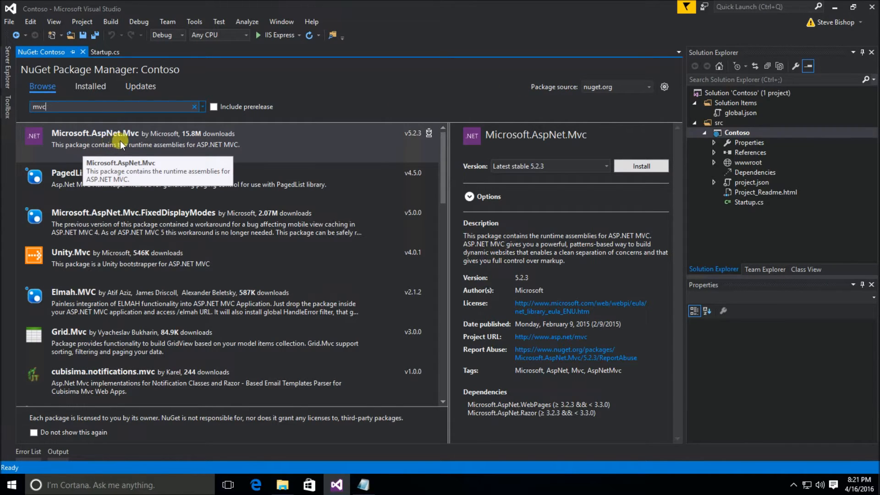
mouse_move(259, 146)
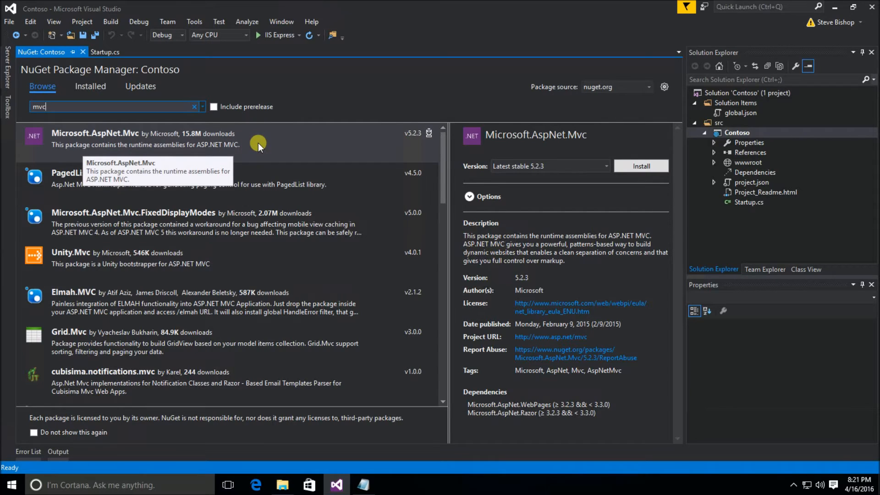
mouse_move(409, 145)
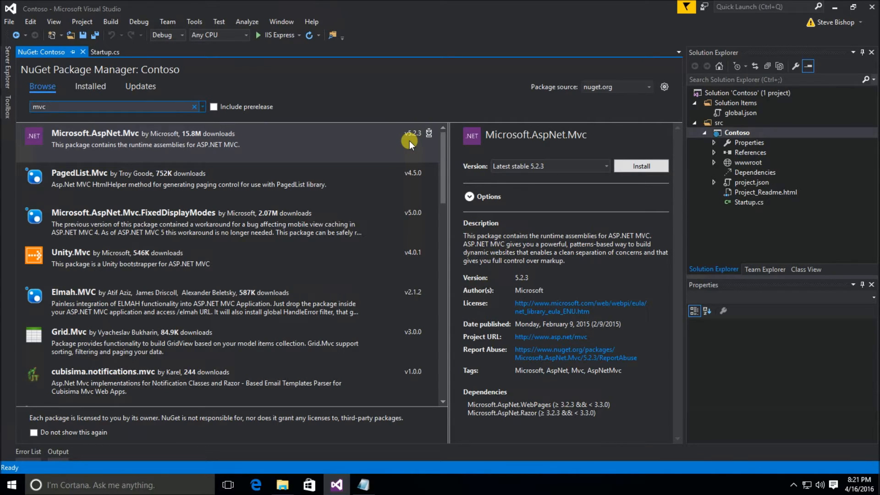
mouse_move(405, 146)
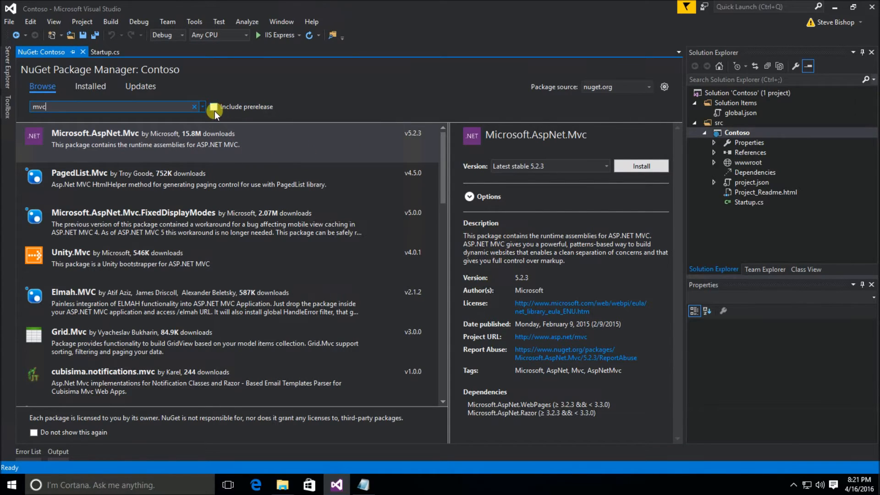
Include prerelease packages and choose Microsoft.AspNet.Mvc version Latest prerelease 6.0.0-rc1-final
click(214, 106)
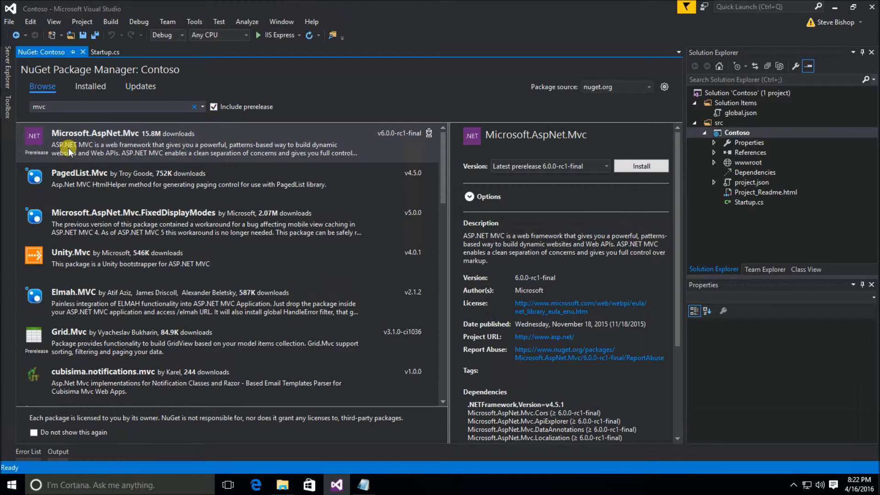
mouse_move(129, 142)
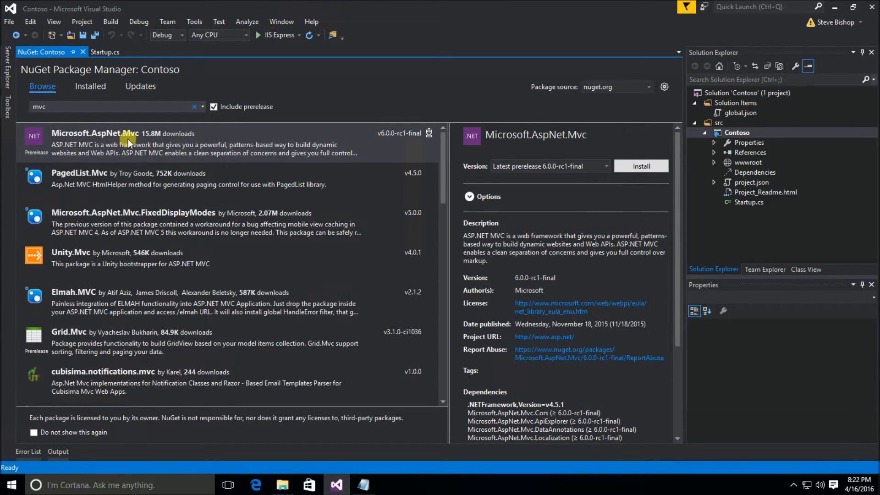
mouse_move(381, 142)
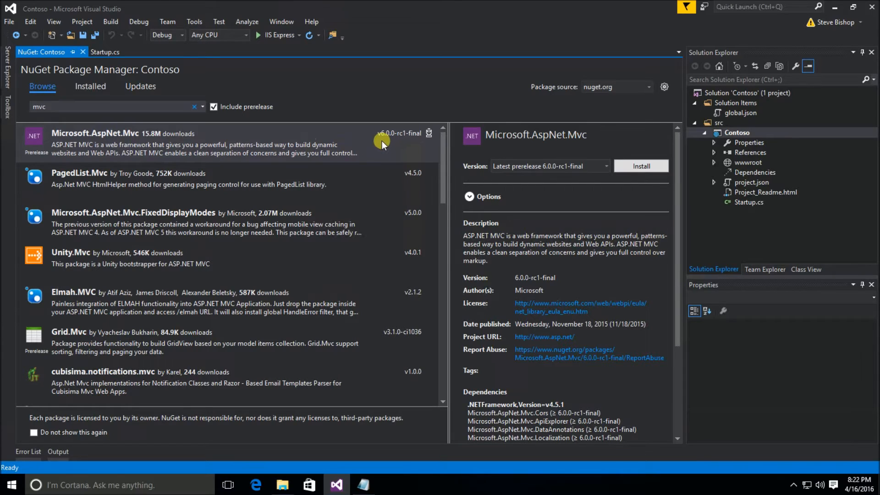
mouse_move(406, 145)
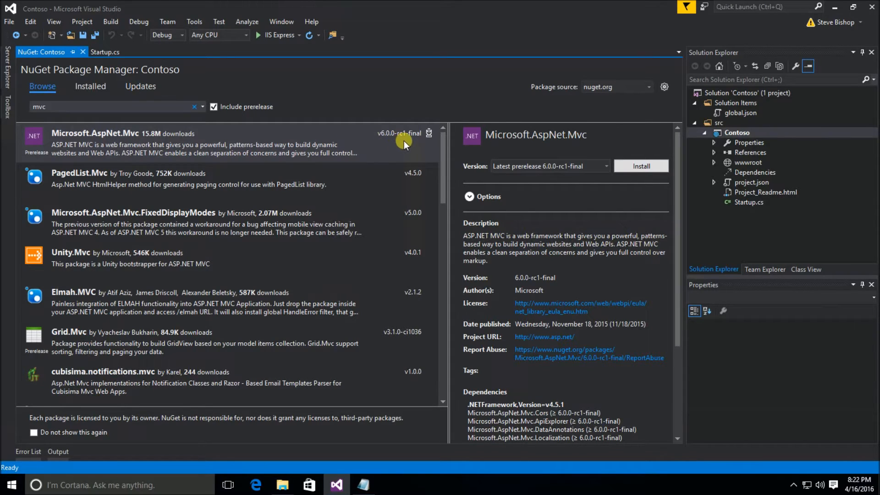
mouse_move(412, 150)
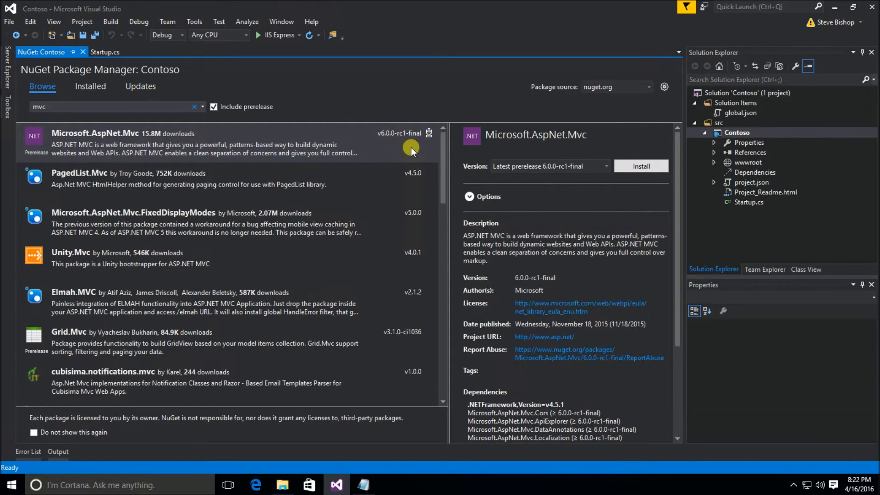
mouse_move(294, 145)
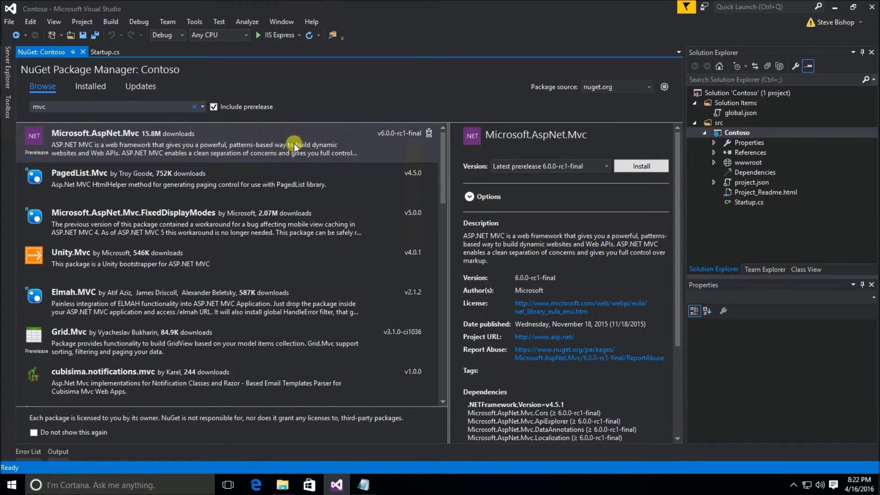
mouse_move(357, 151)
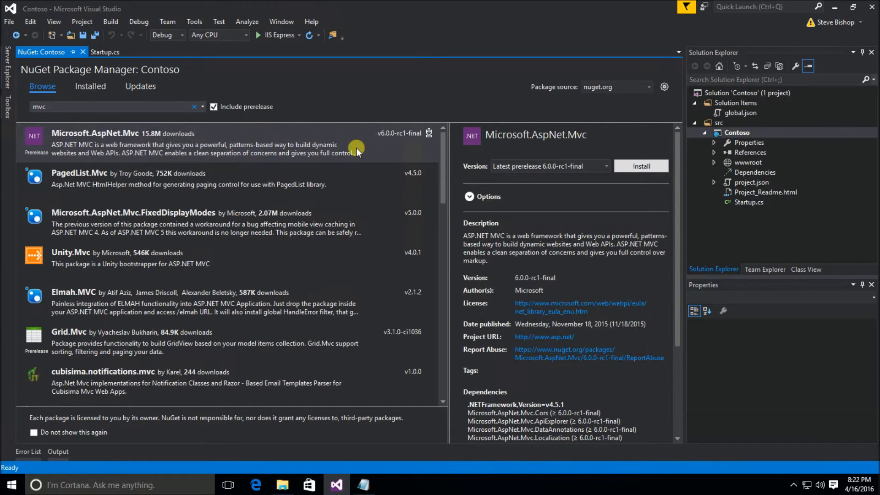
mouse_move(306, 141)
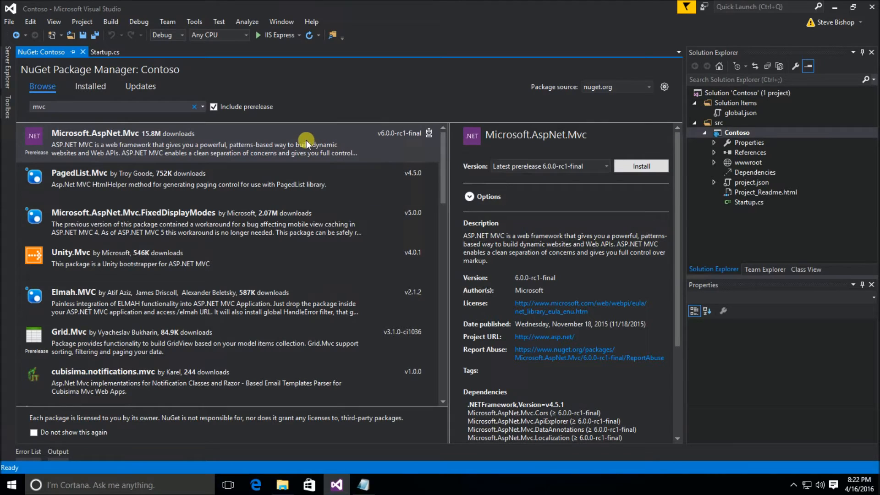
mouse_move(326, 141)
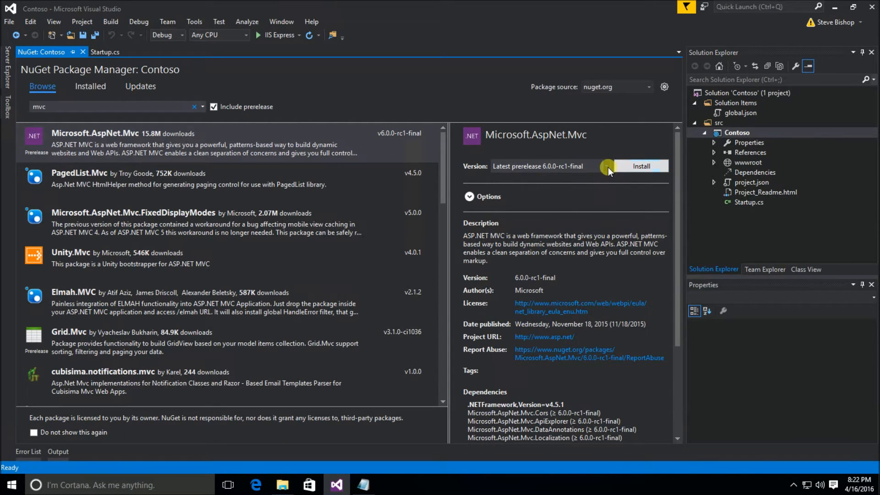
click(605, 166)
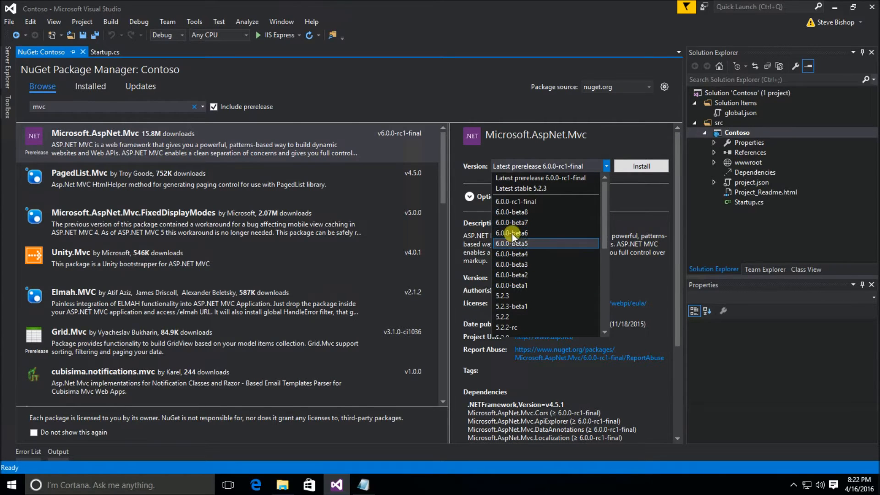
mouse_move(545, 178)
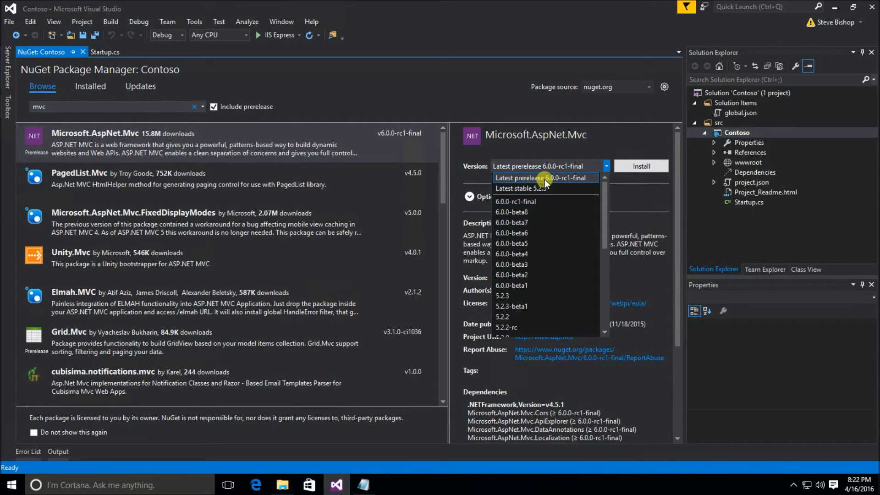
click(544, 177)
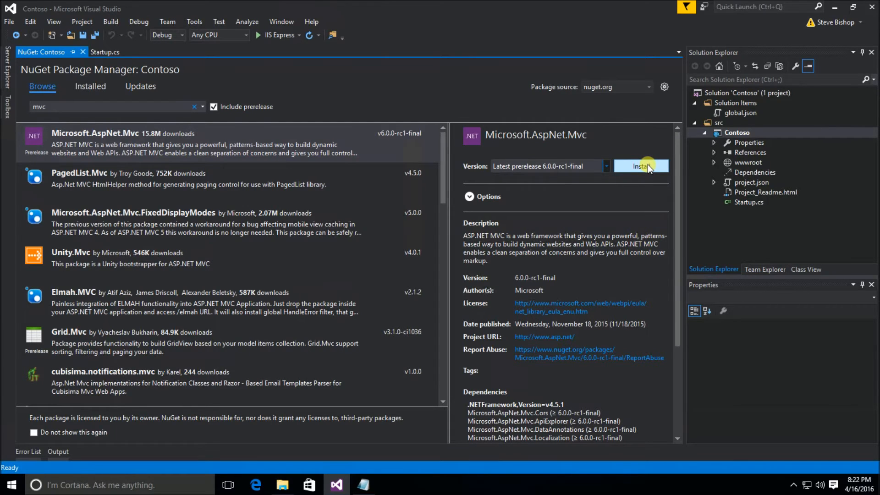
Install Microsoft.AspNet.Mvc 6.0.0-rc1-final, confirming the Review Changes preview
click(641, 166)
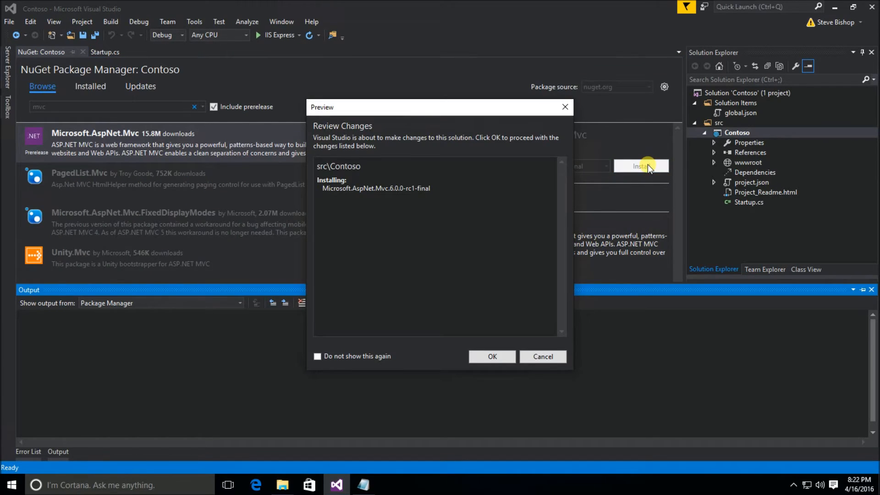
click(491, 357)
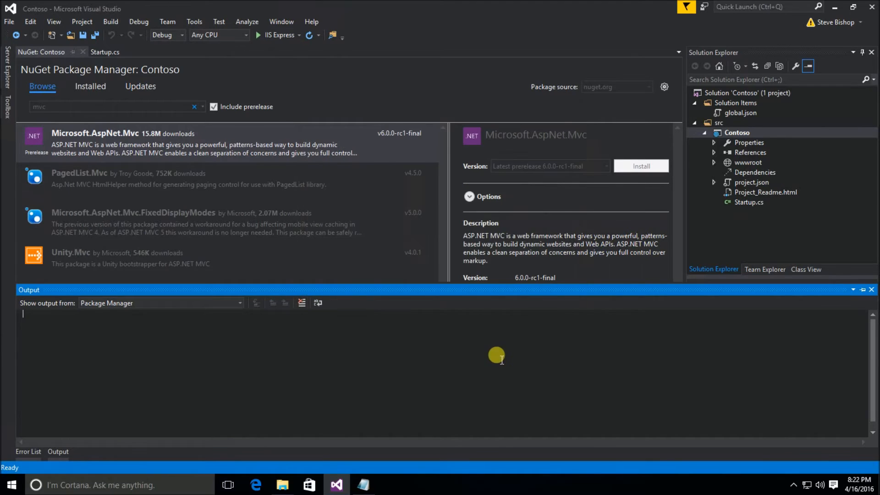
click(640, 166)
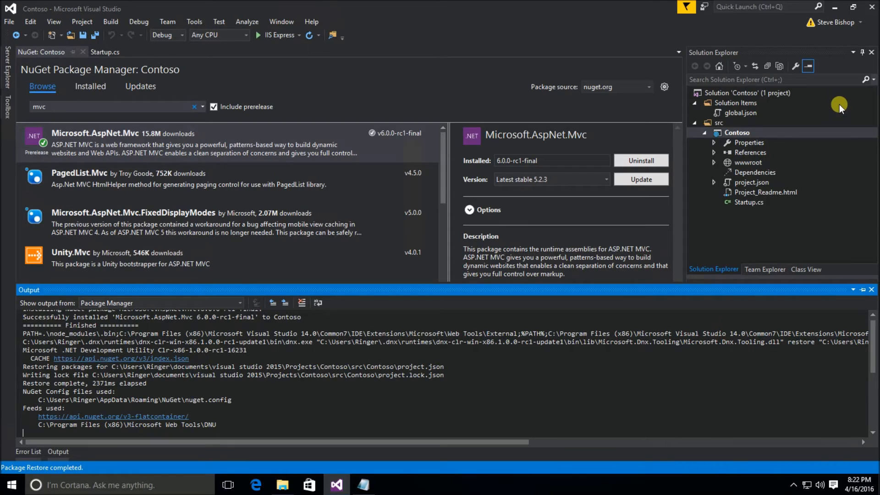
mouse_move(807, 122)
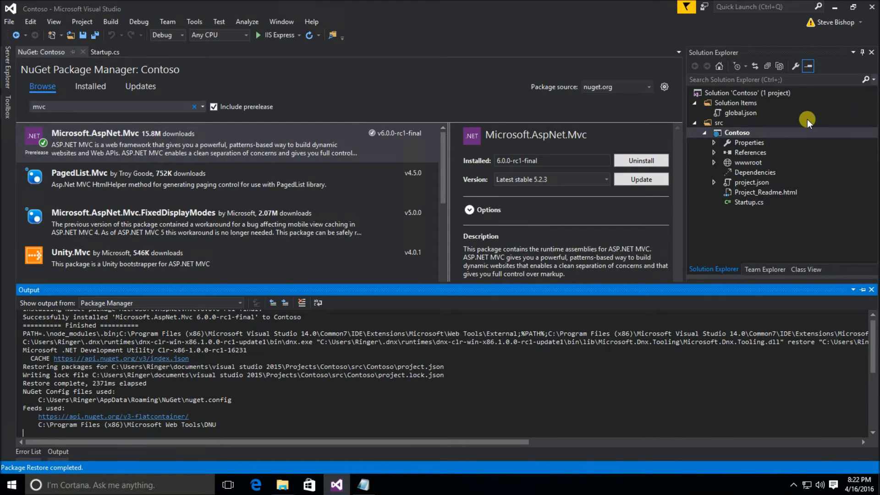
mouse_move(806, 119)
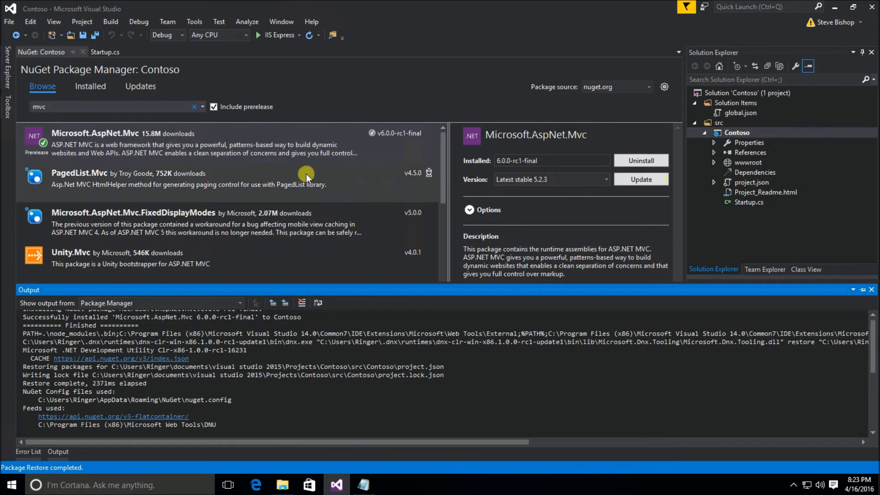
mouse_move(737, 174)
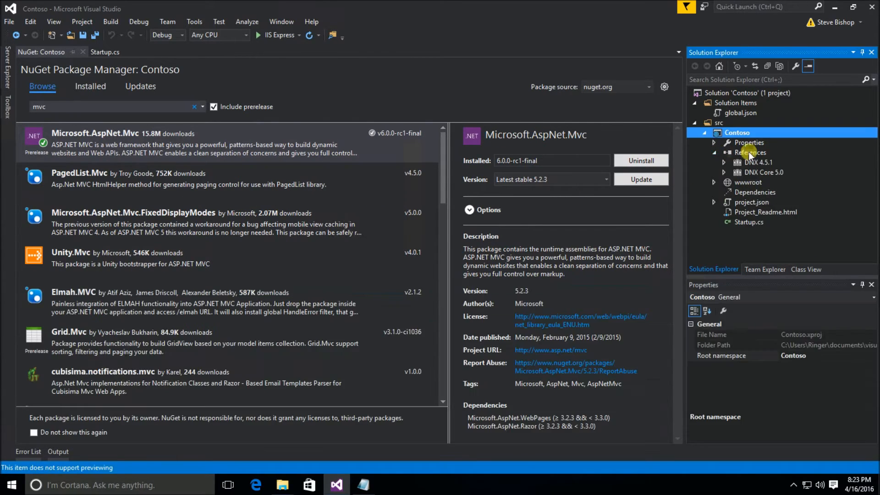
mouse_move(759, 166)
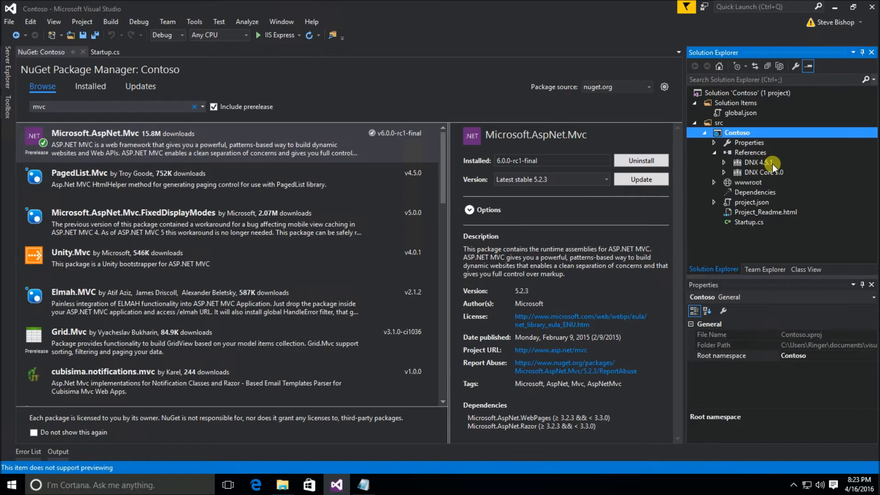
mouse_move(753, 175)
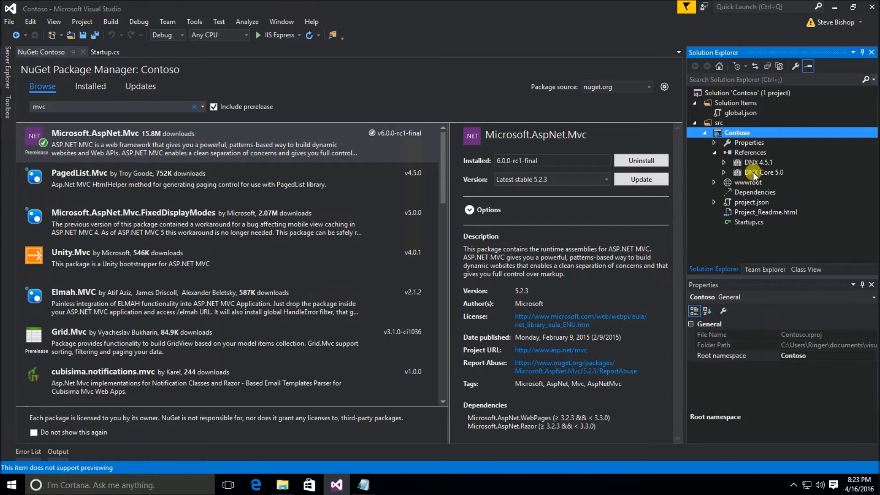
mouse_move(724, 173)
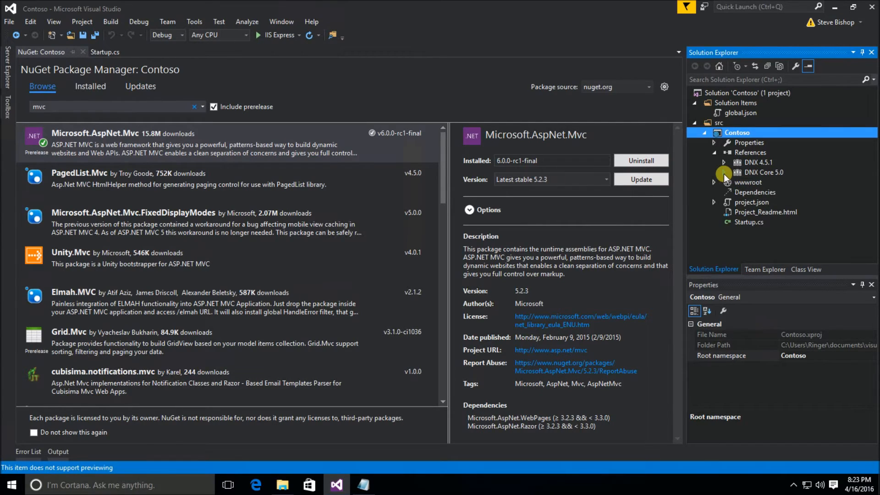
Expand DNX Core 5.0 under References and select the Microsoft.AspNet.Mvc reference
click(724, 172)
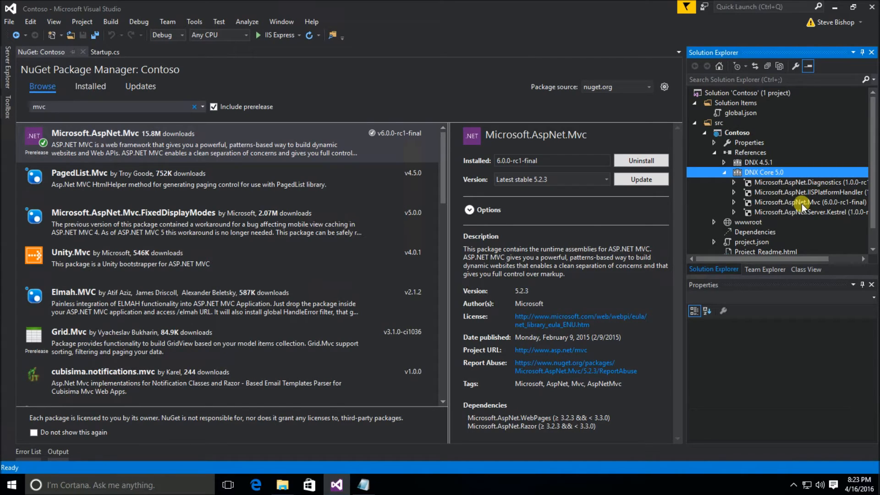
click(796, 202)
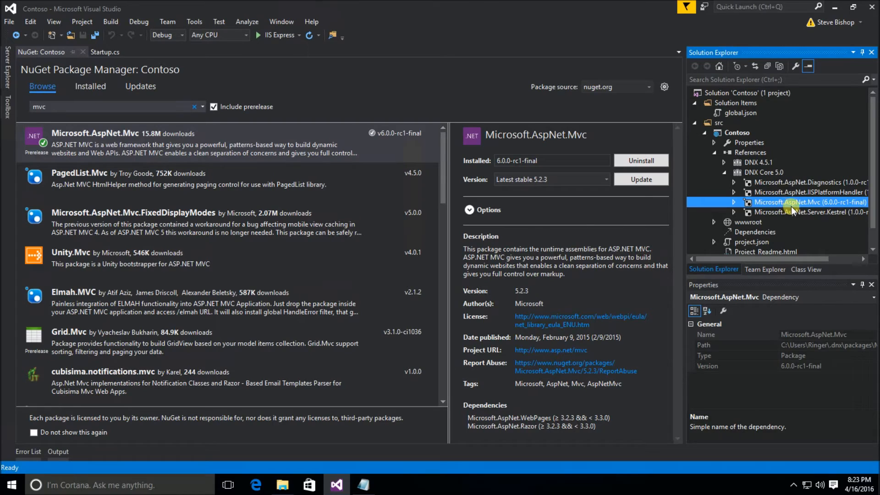
mouse_move(823, 214)
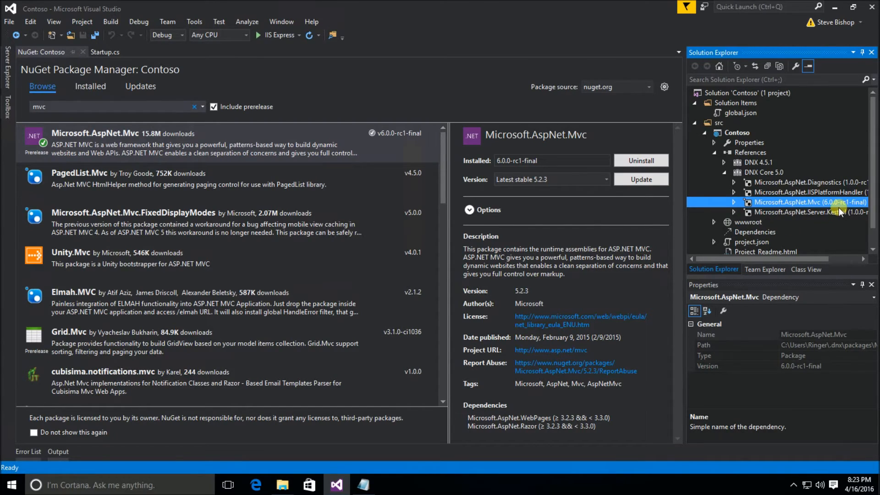
mouse_move(839, 201)
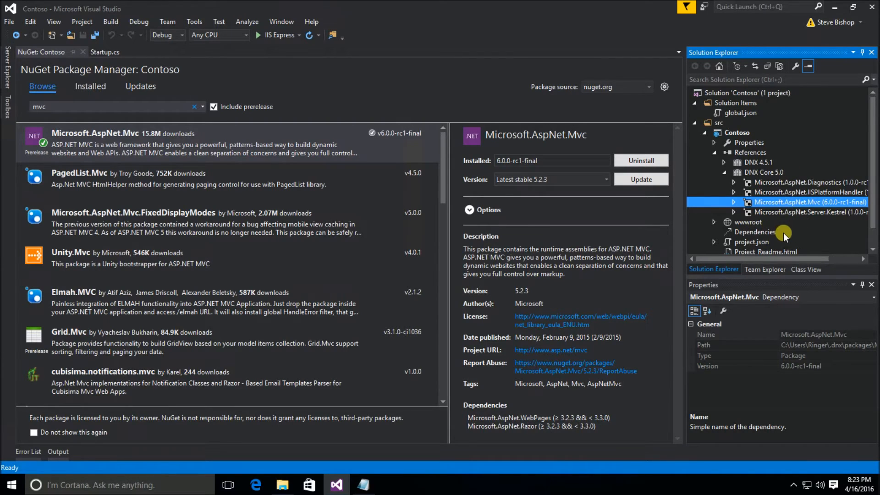
mouse_move(780, 216)
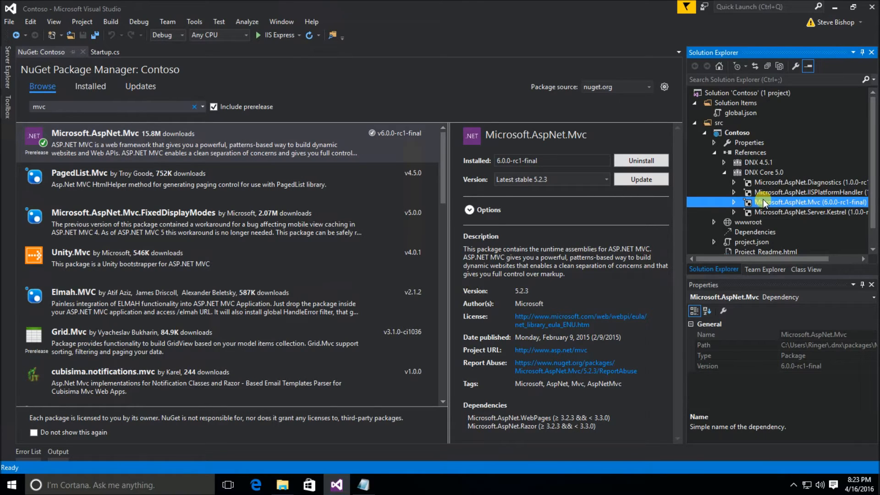
mouse_move(799, 208)
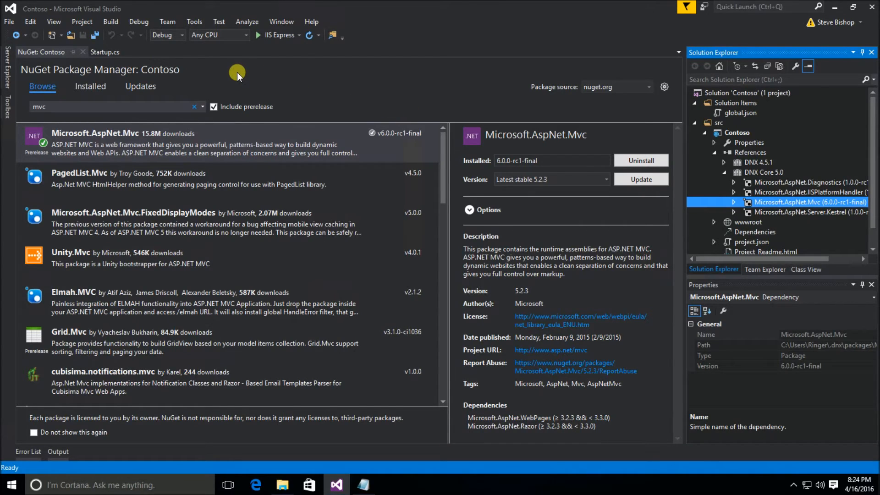
mouse_move(410, 104)
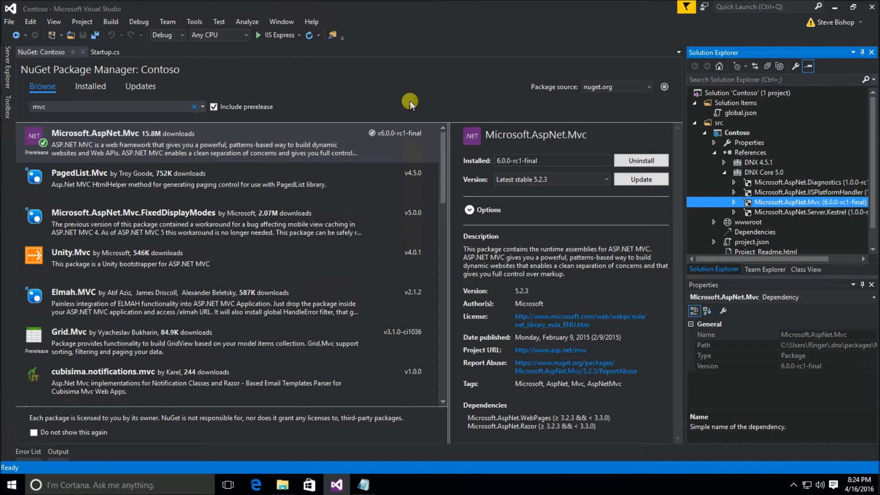
Uninstall Microsoft.AspNet.Mvc from Contoso, confirming the Preview dialog
click(641, 160)
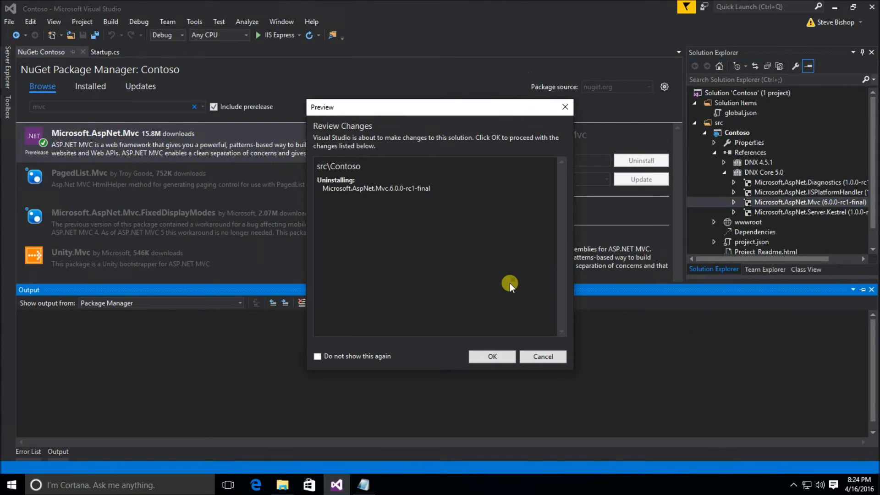
click(491, 357)
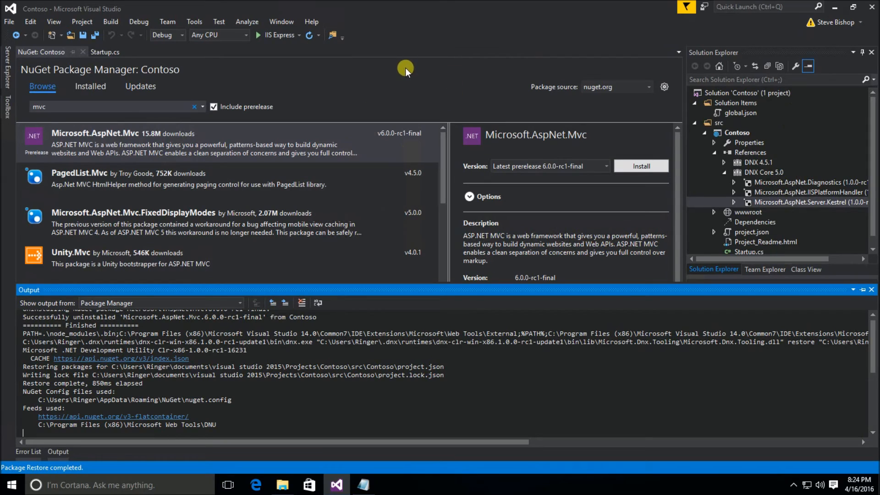
mouse_move(788, 208)
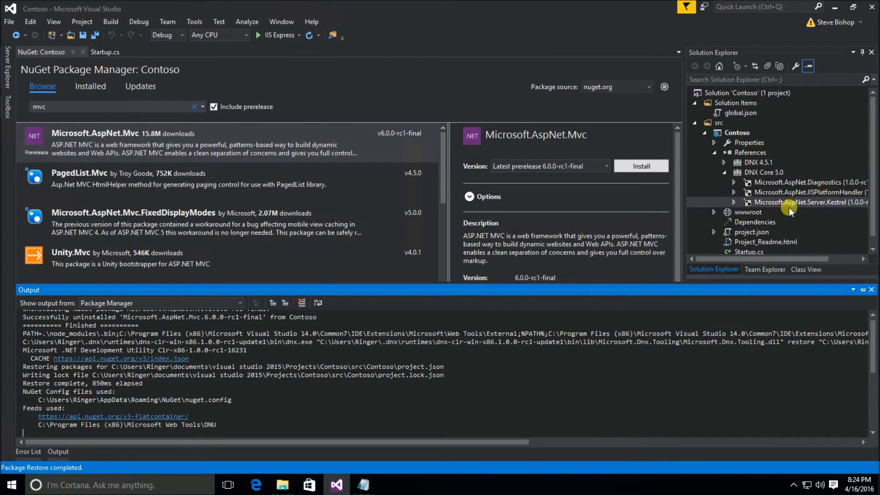
mouse_move(813, 216)
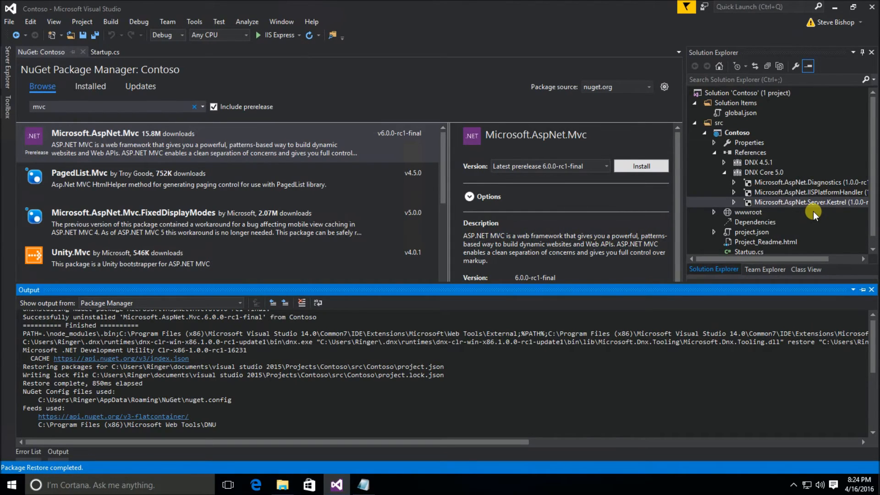
Close the NuGet tab, collapse References, and open project.json with the cursor in dependencies
click(104, 51)
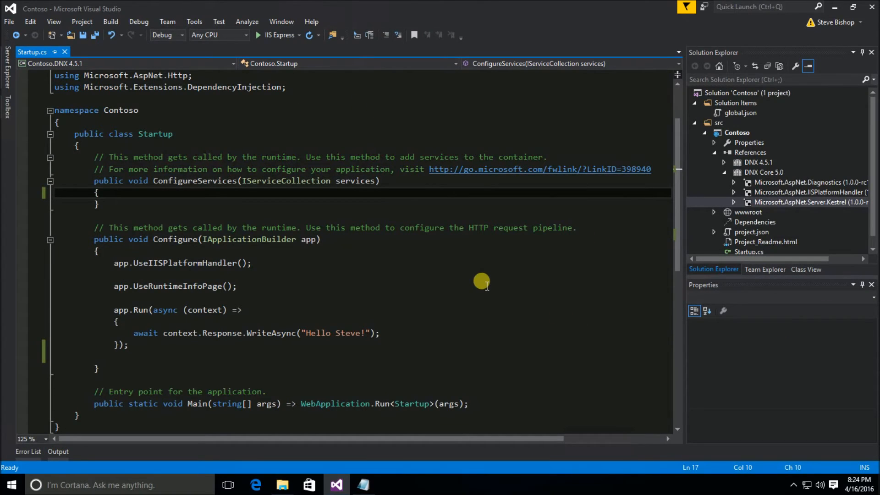
mouse_move(714, 174)
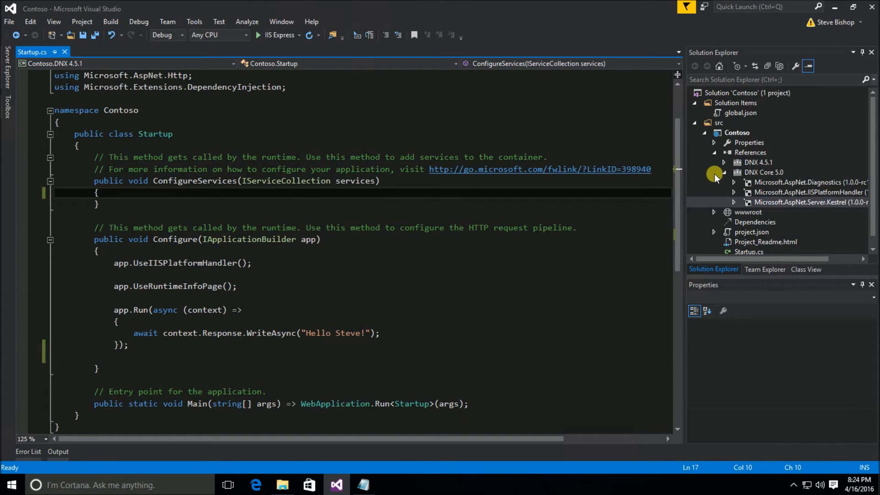
click(714, 152)
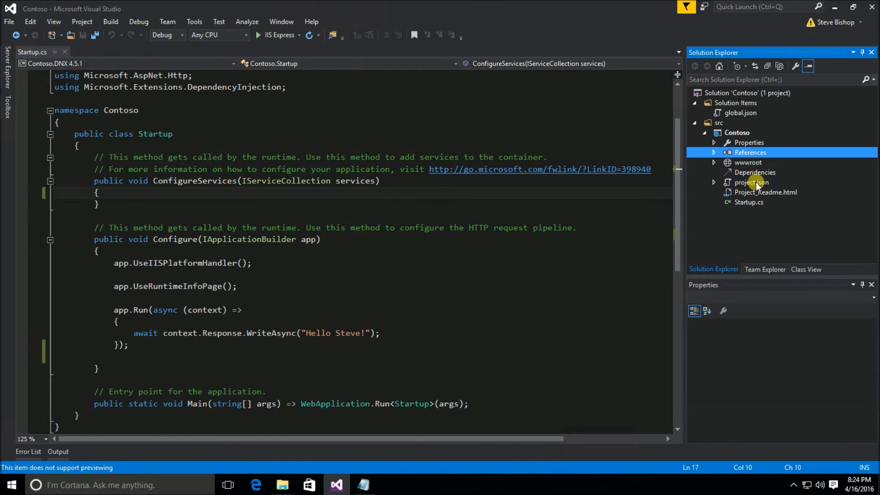
double_click(751, 182)
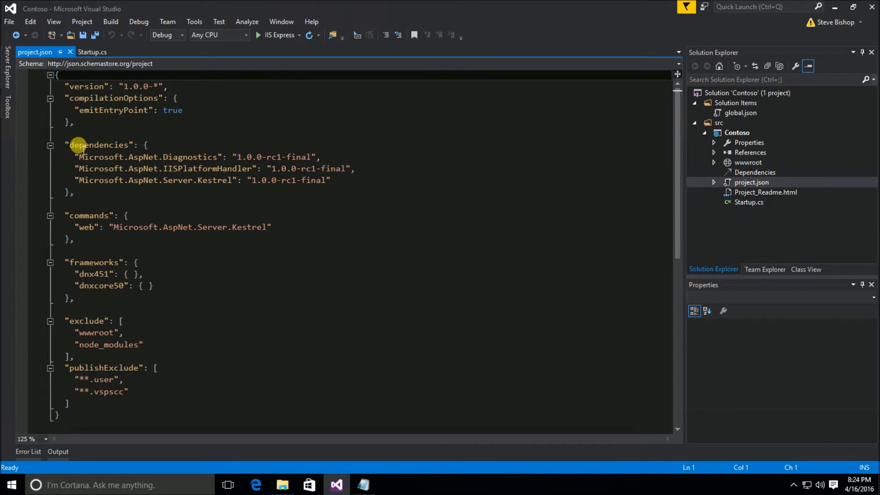
click(98, 145)
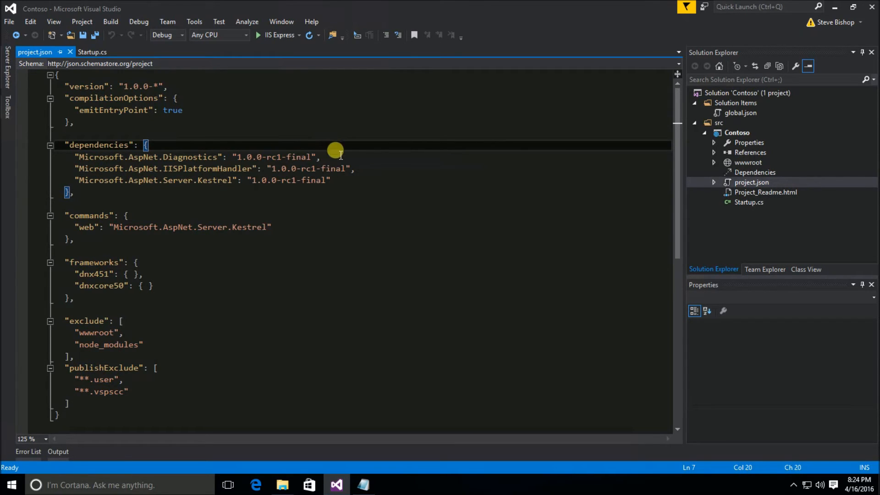
mouse_move(349, 156)
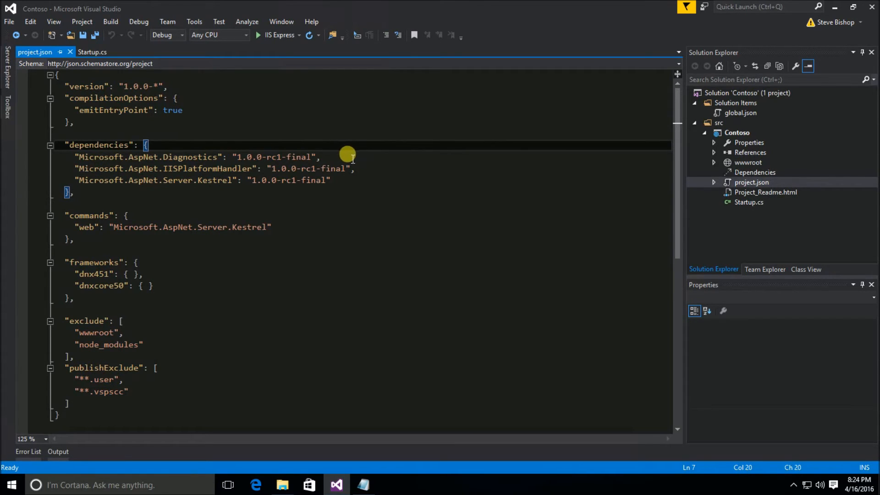
mouse_move(108, 250)
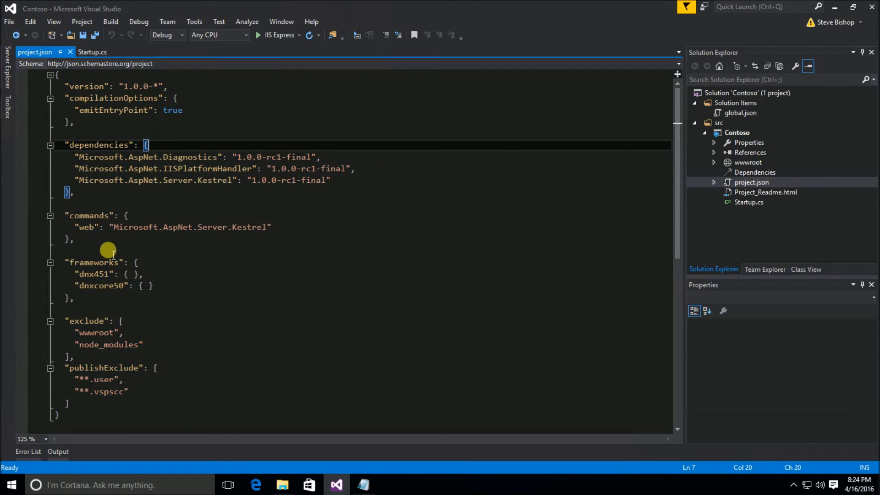
mouse_move(198, 151)
text("Microsoft.)
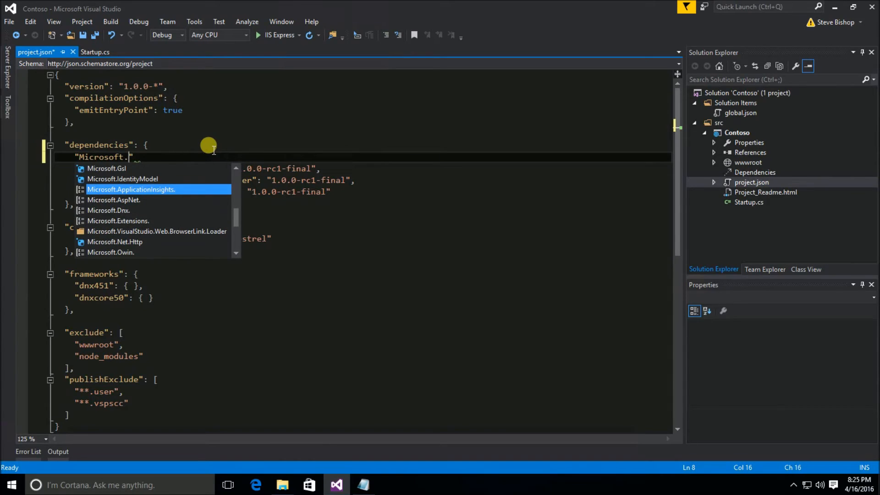
Add the "Microsoft.AspNet.Mvc": "6.0.0-rc1-final" dependency via IntelliSense, followed by a comma
text(asp)
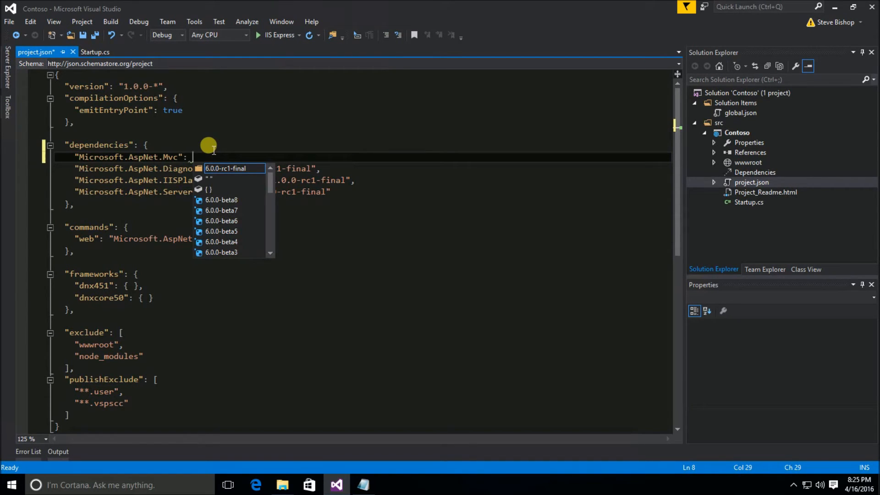
mouse_move(242, 233)
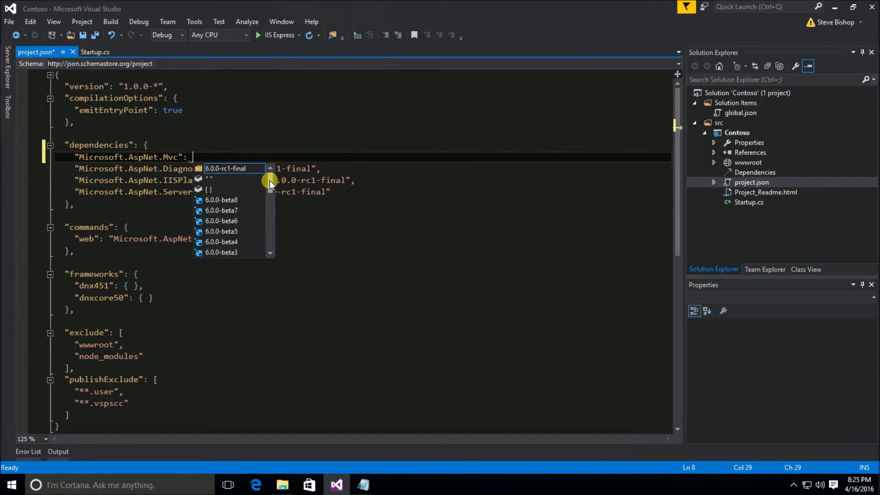
scroll(down, 3)
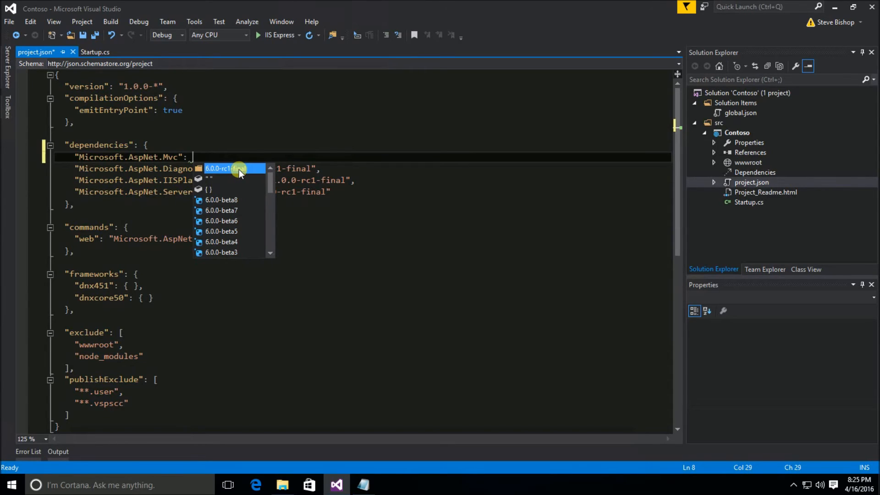
click(229, 168)
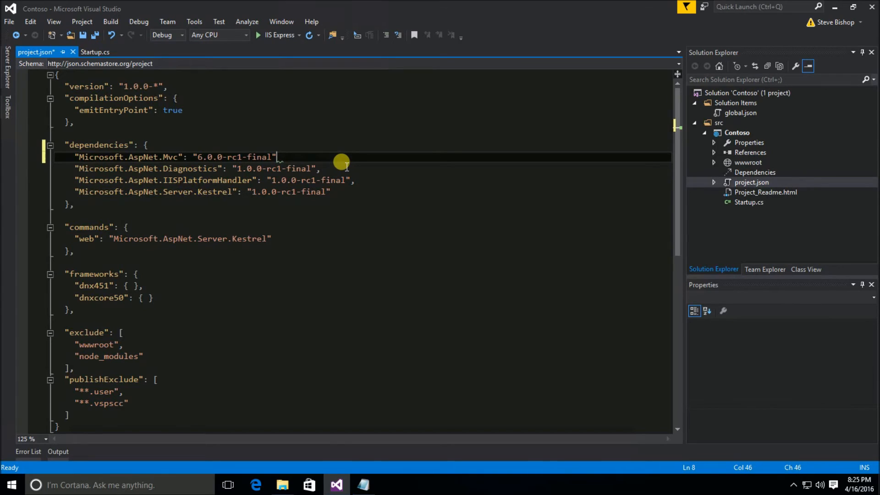
text(,)
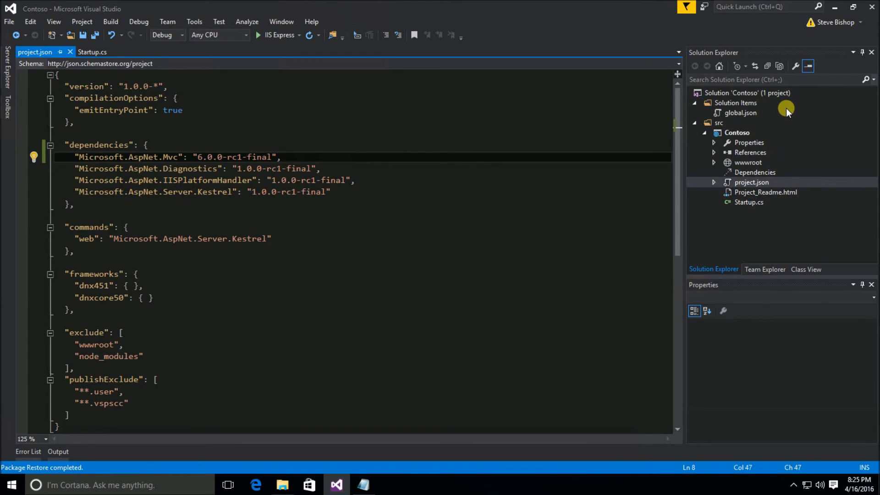
mouse_move(221, 162)
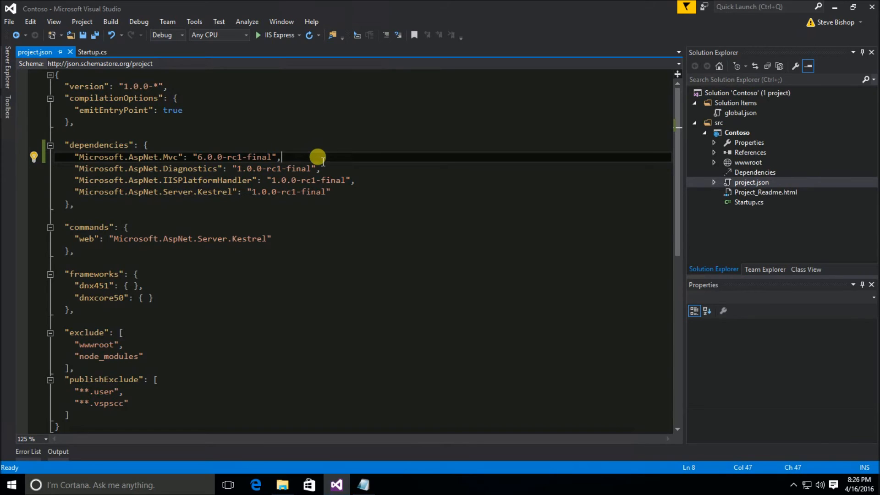
click(89, 52)
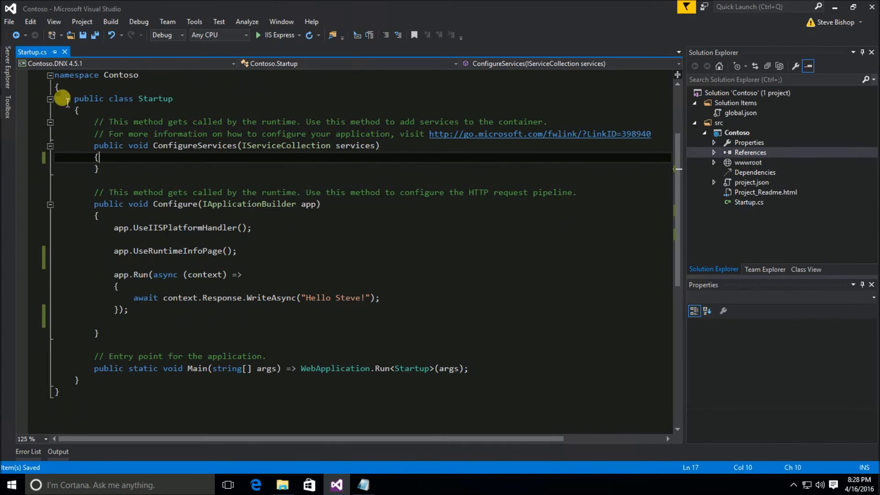
mouse_move(367, 164)
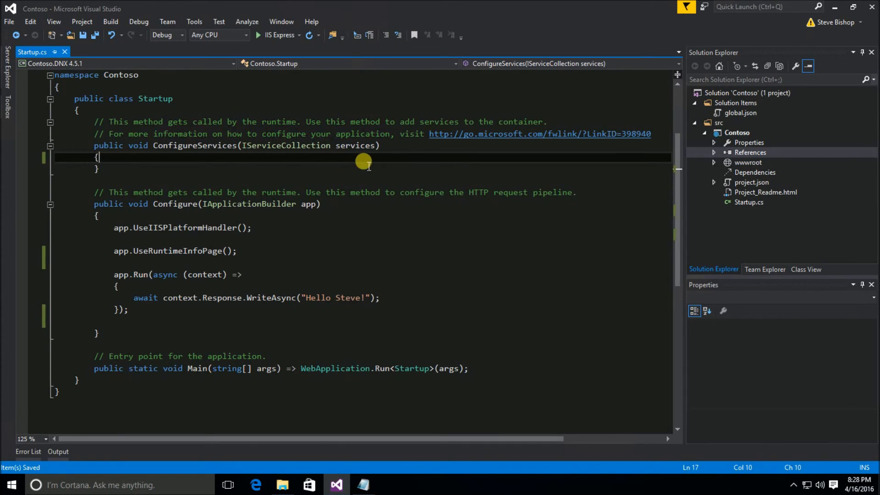
mouse_move(357, 161)
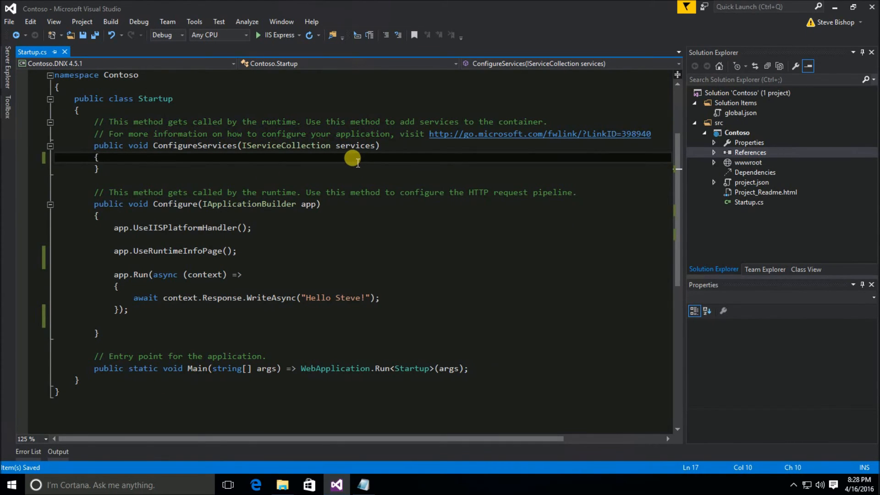
mouse_move(376, 161)
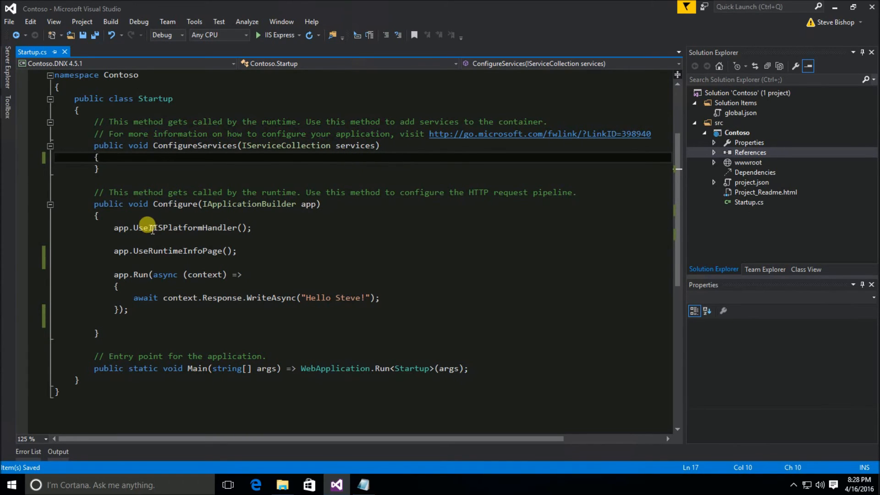
mouse_move(106, 209)
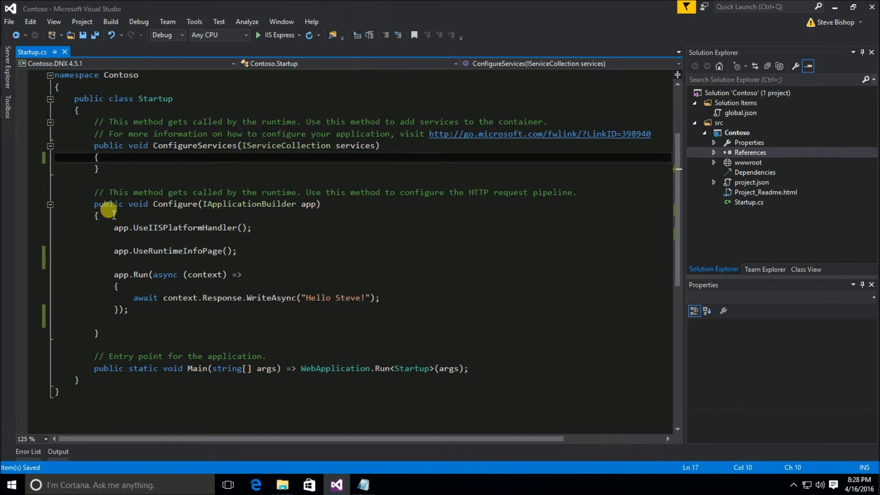
mouse_move(342, 203)
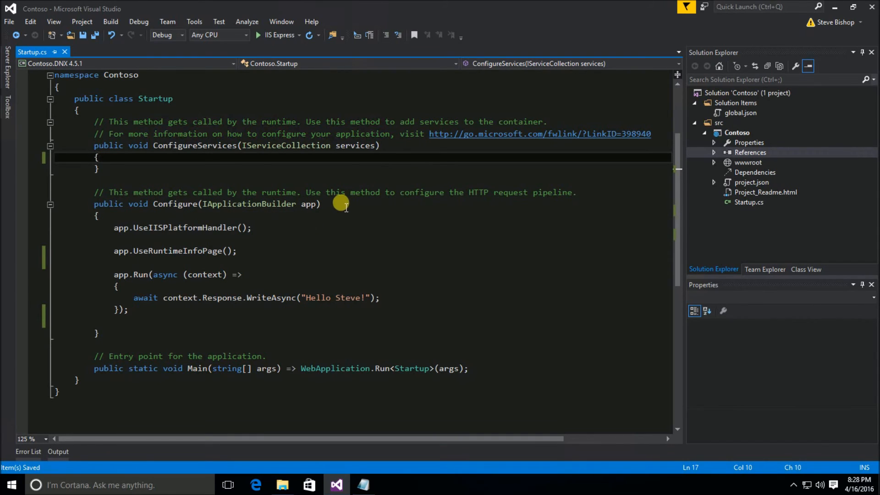
mouse_move(308, 204)
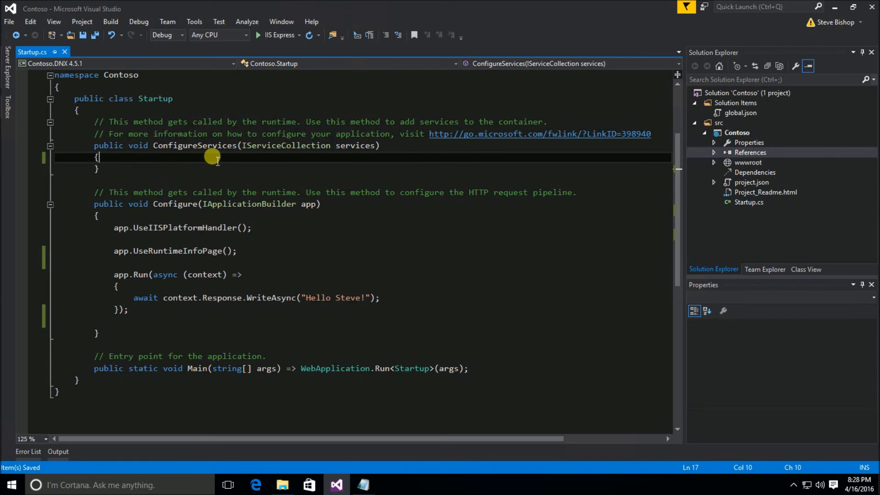
Write services.AddMvc(); on a new line inside ConfigureServices
key(enter)
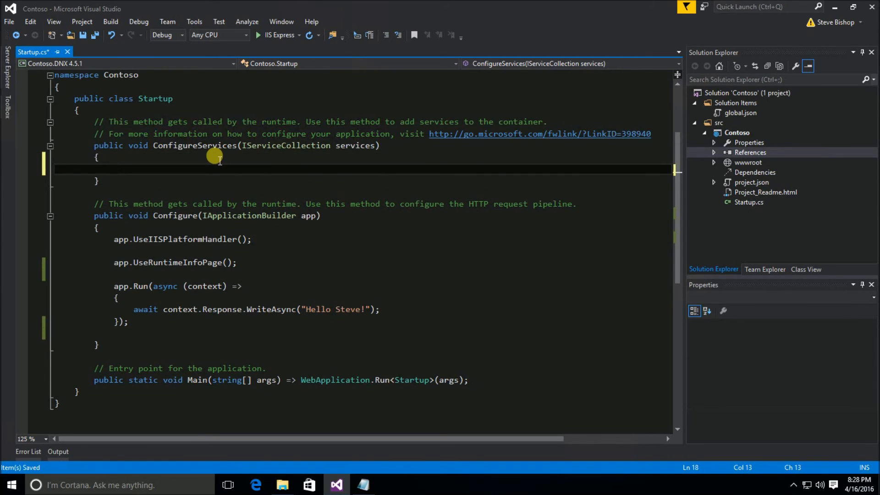
mouse_move(324, 219)
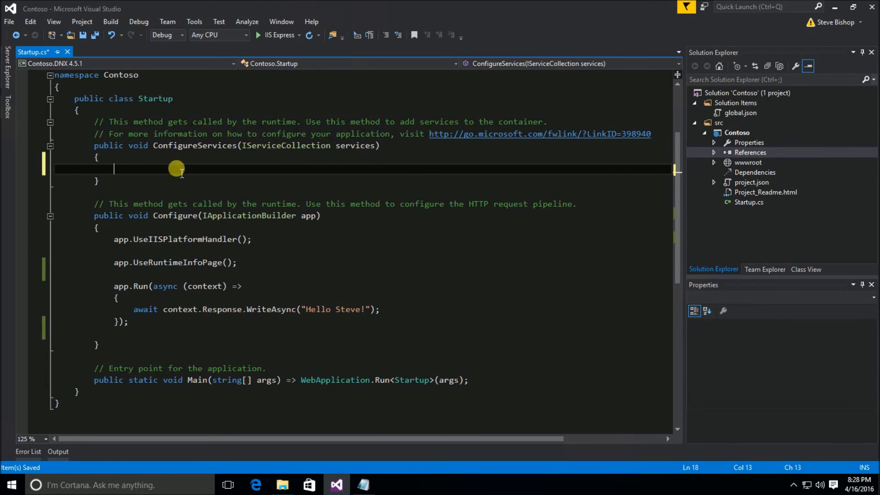
text(services)
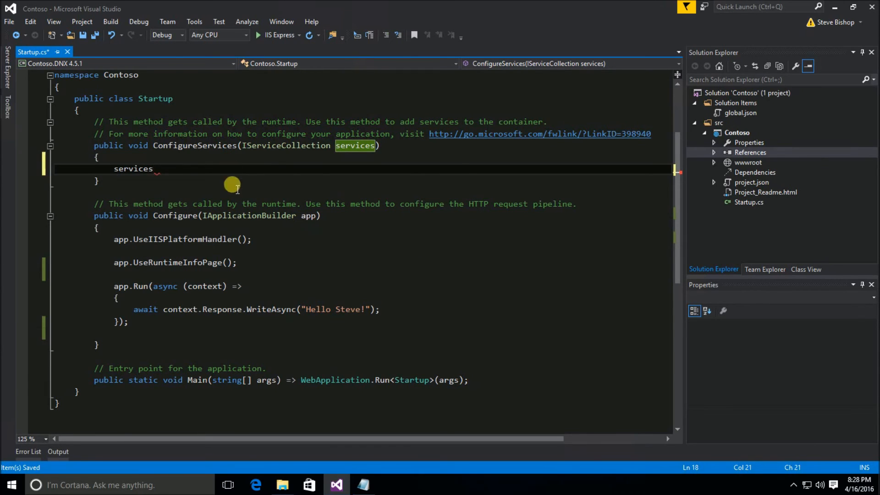
text(.)
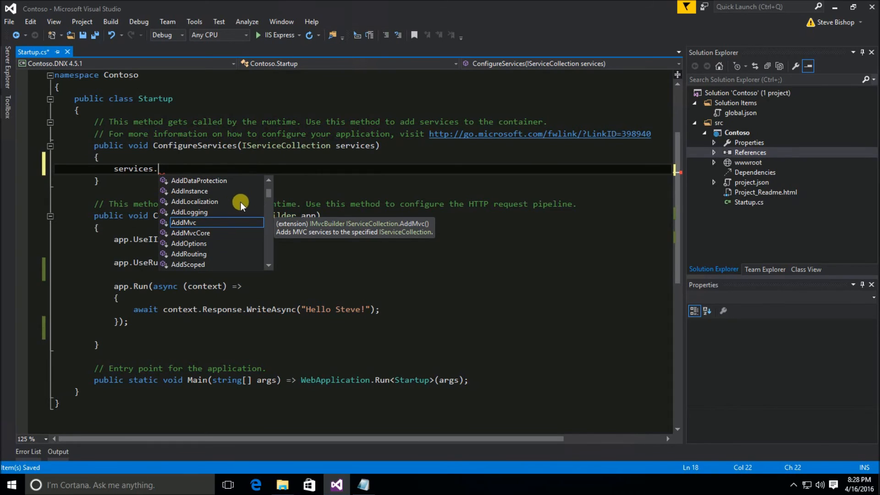
mouse_move(213, 203)
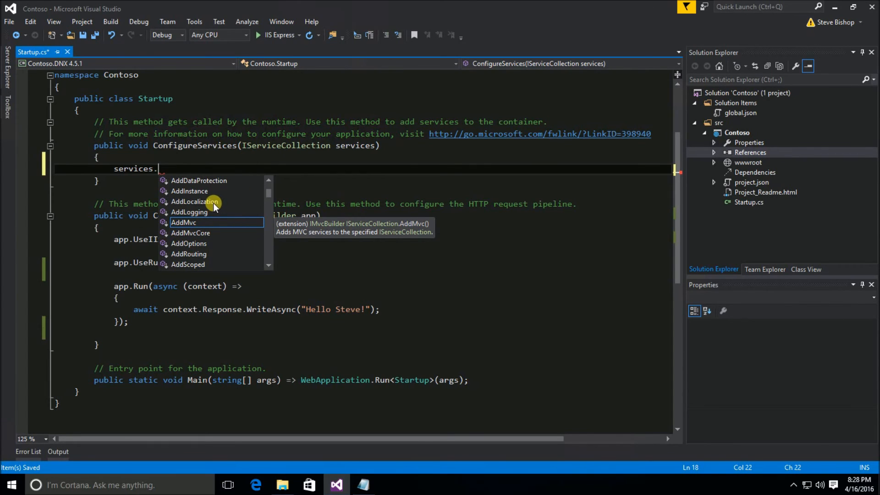
mouse_move(179, 223)
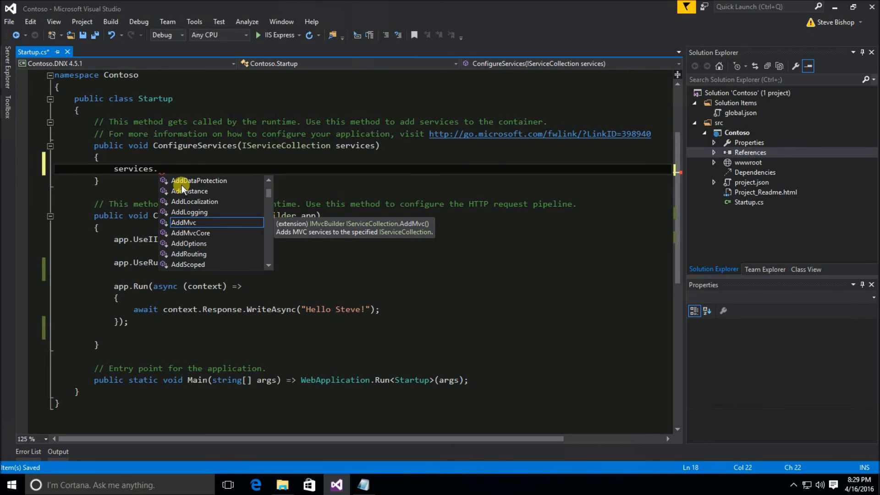
mouse_move(180, 222)
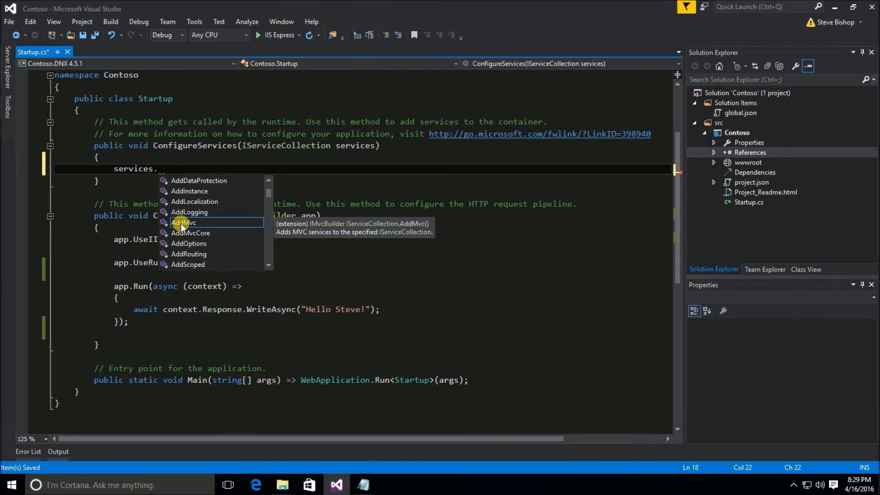
text(AddMvc)
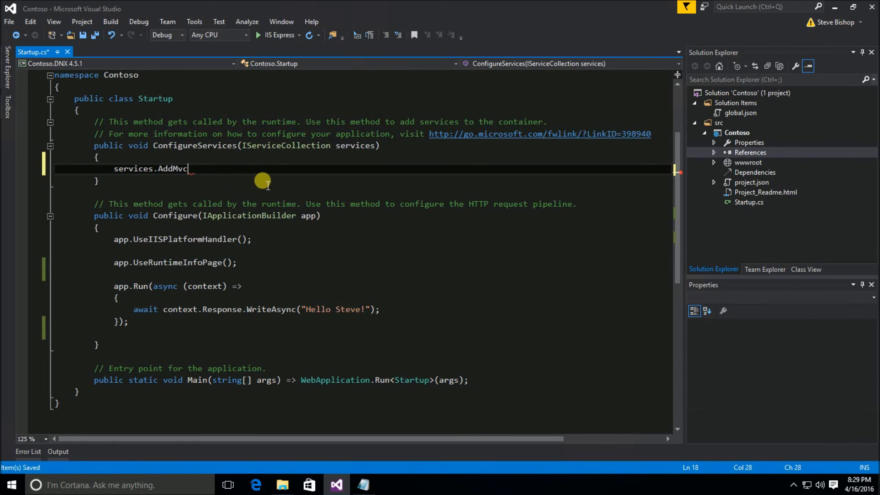
text(())
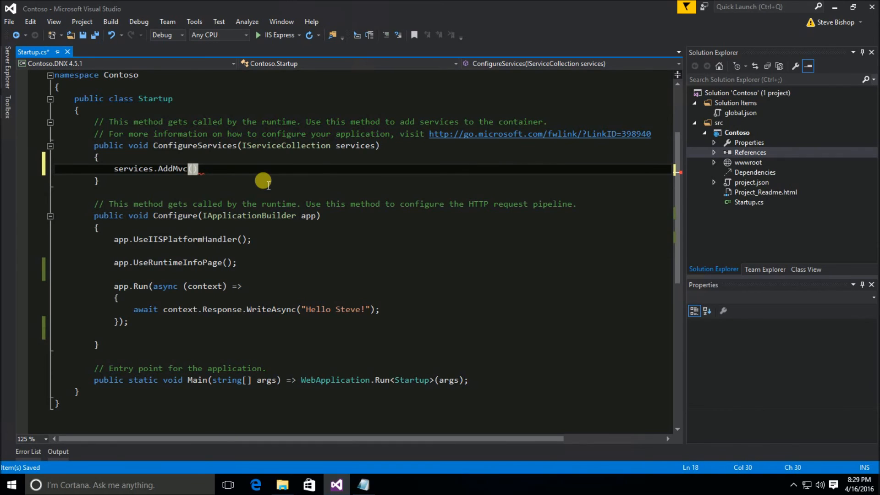
text(();)
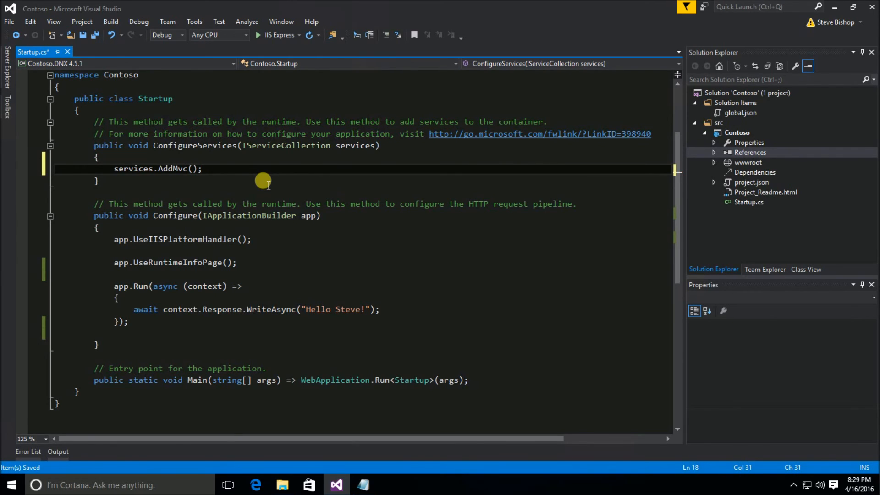
click(203, 169)
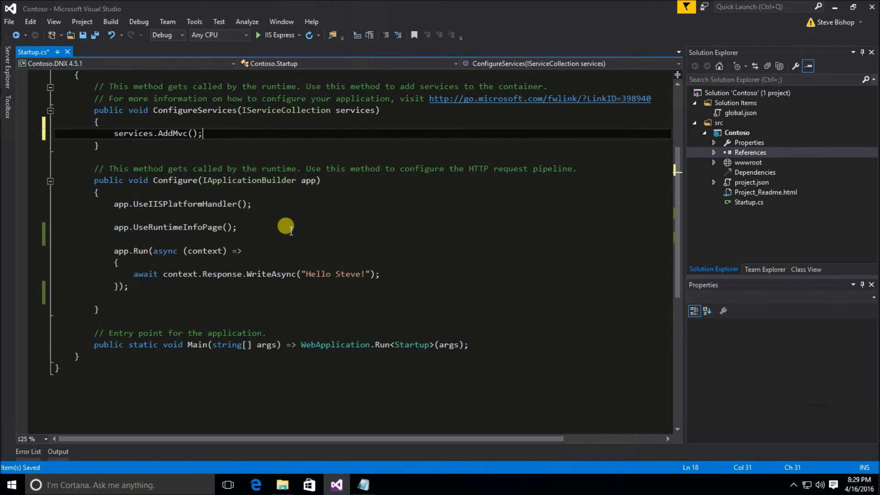
mouse_move(107, 254)
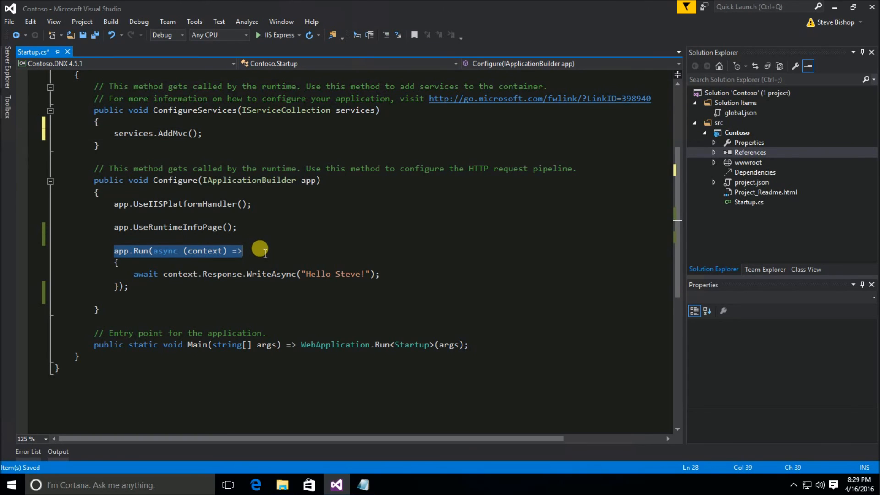
mouse_move(120, 250)
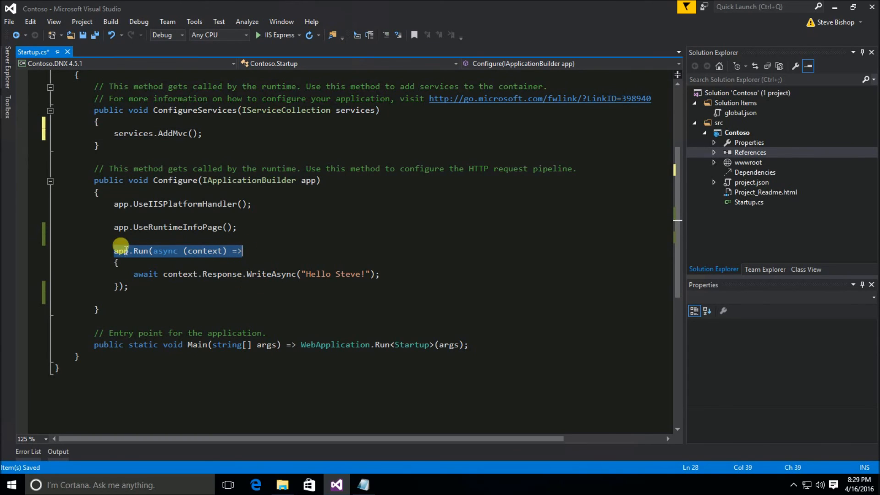
mouse_move(136, 250)
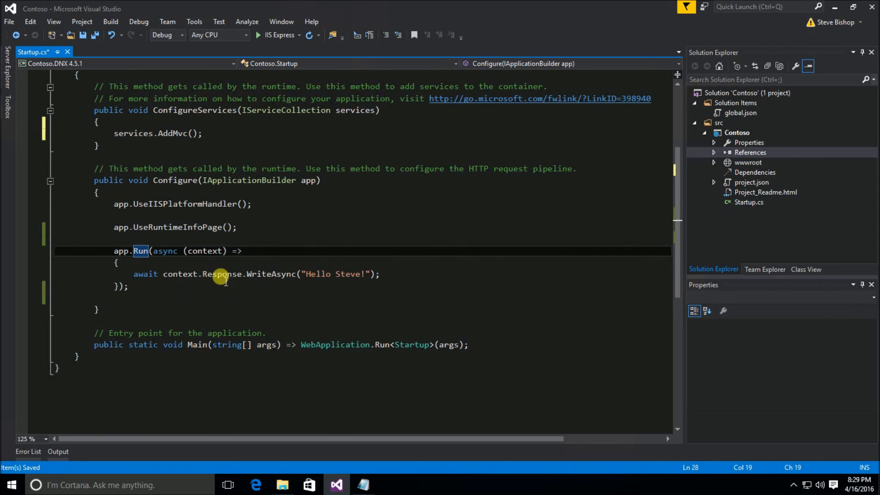
mouse_move(142, 293)
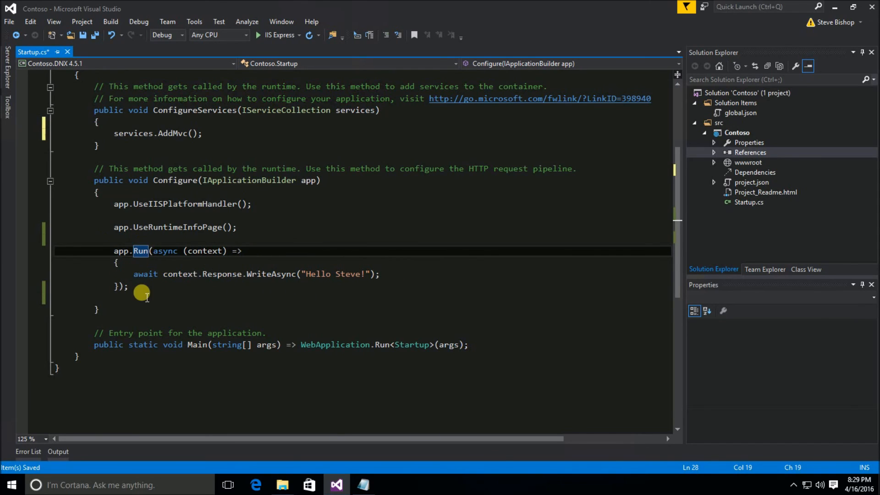
Insert an empty line after the app.Run block in the Configure method
key(enter)
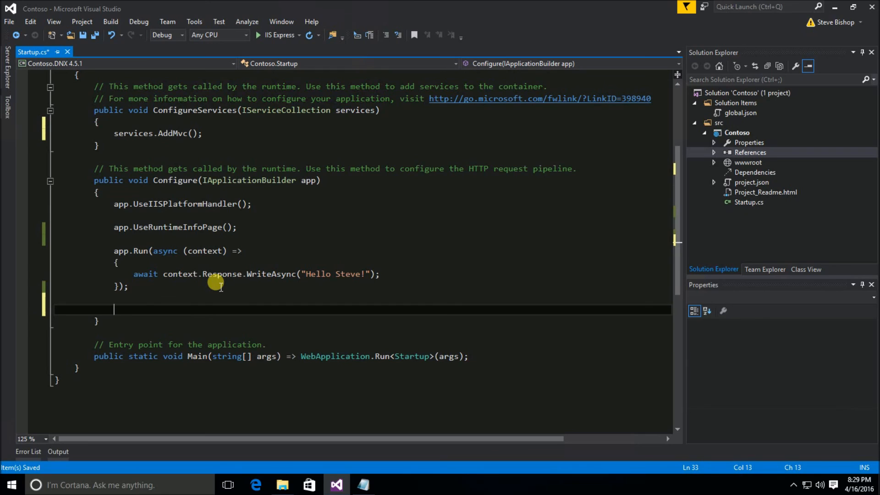
mouse_move(178, 274)
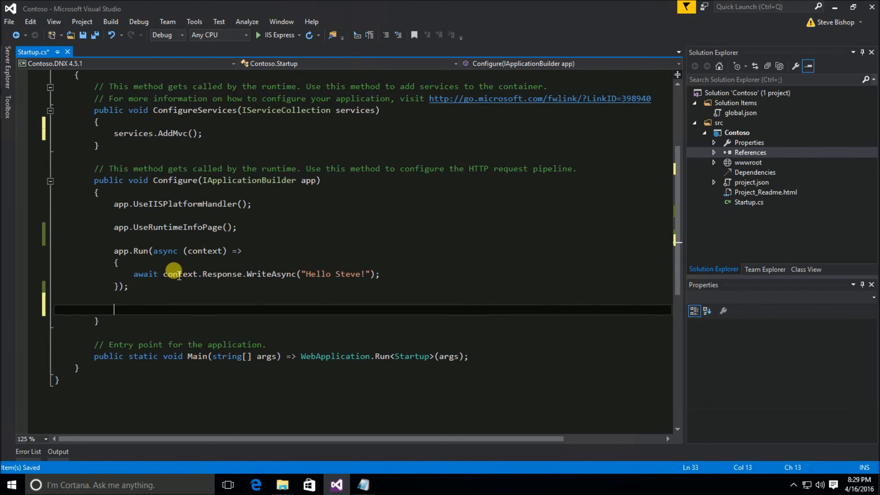
mouse_move(174, 307)
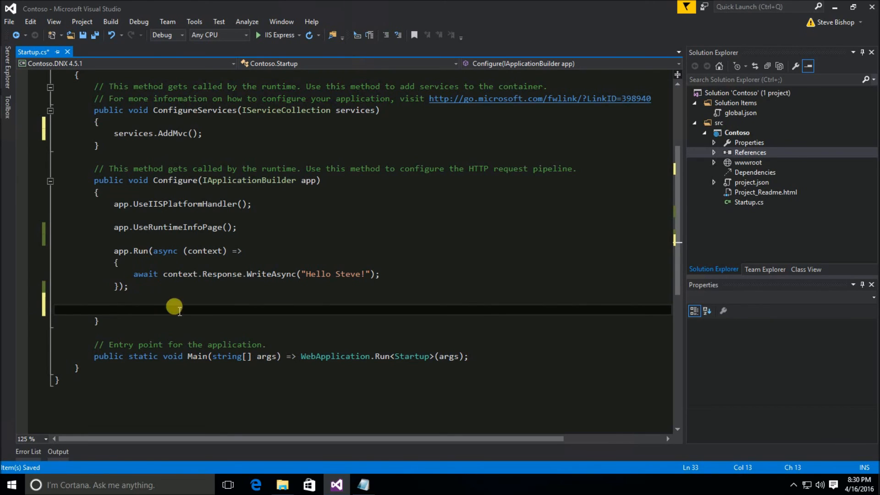
Insert app.UseMvcWithDefaultRoute(); after app.UseRuntimeInfoPage() via IntelliSense completion
click(261, 239)
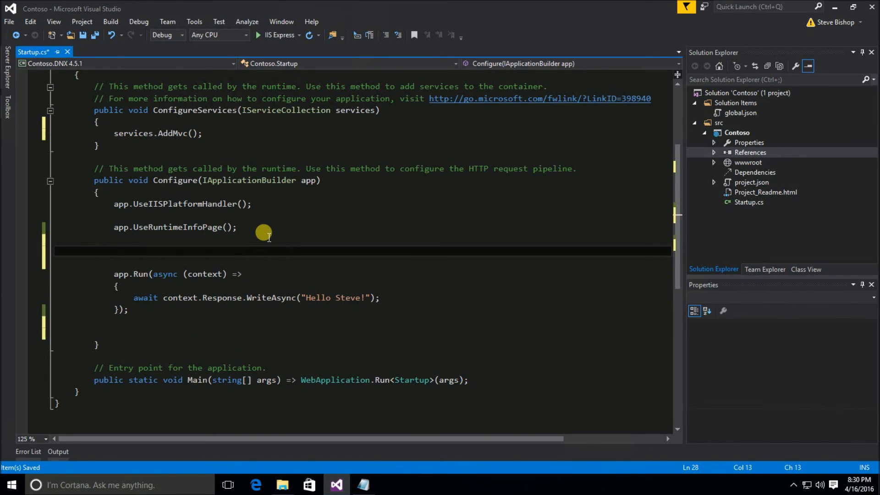
text(a)
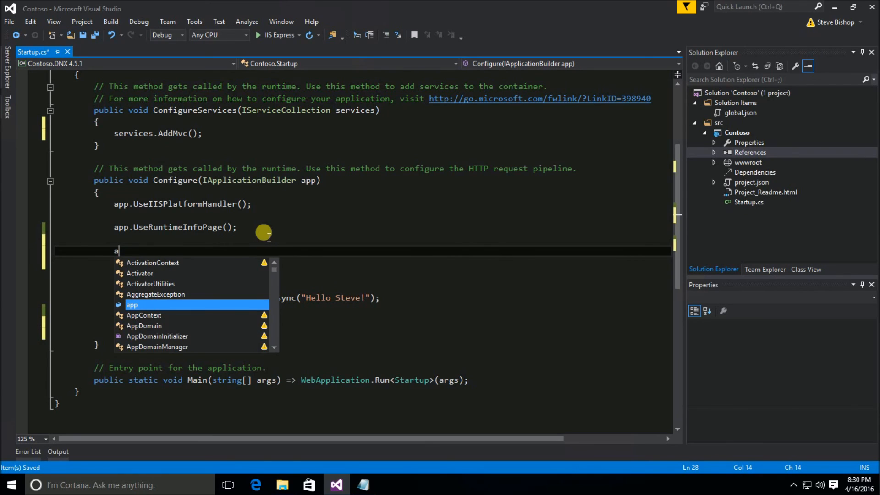
text(pp.)
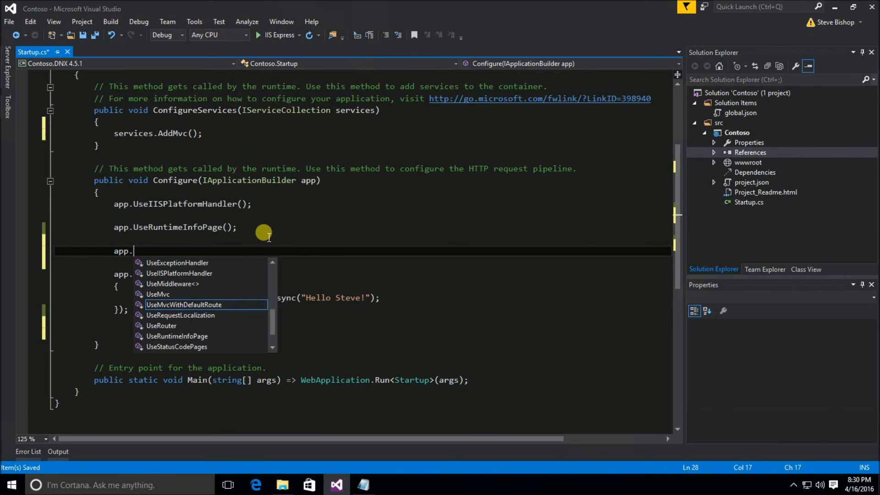
text(use)
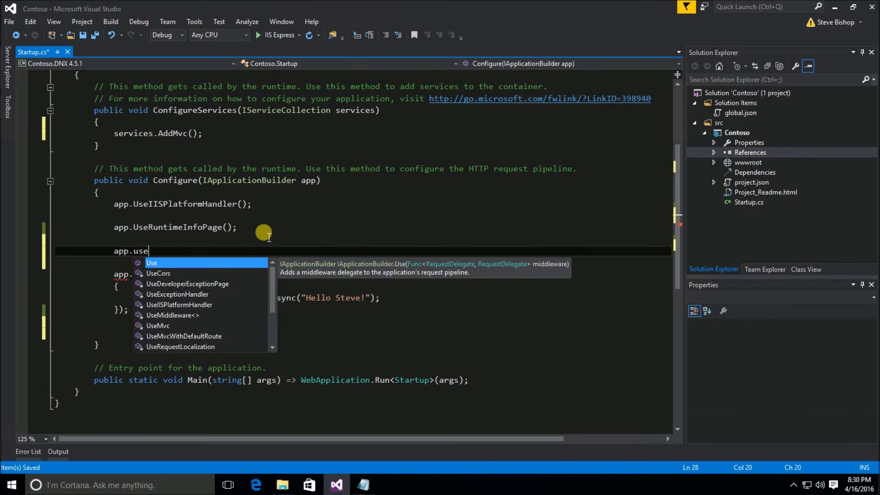
text(mv)
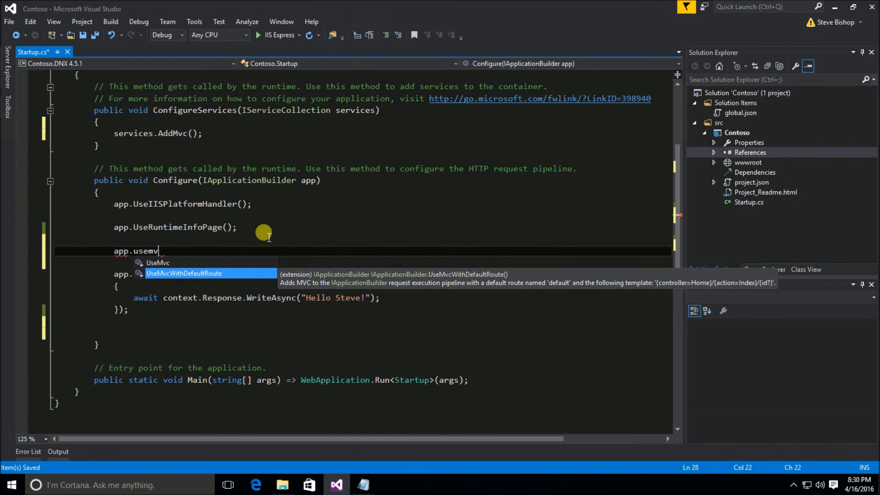
key(Tab)
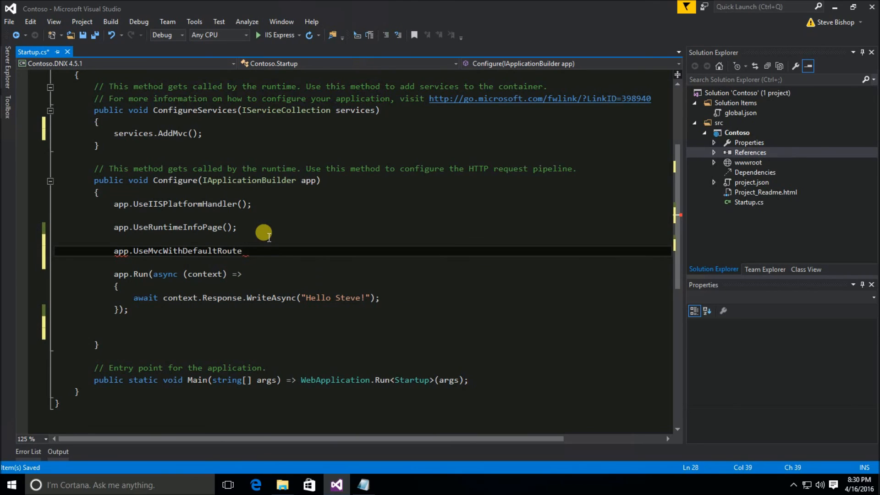
double_click(187, 251)
text(();)
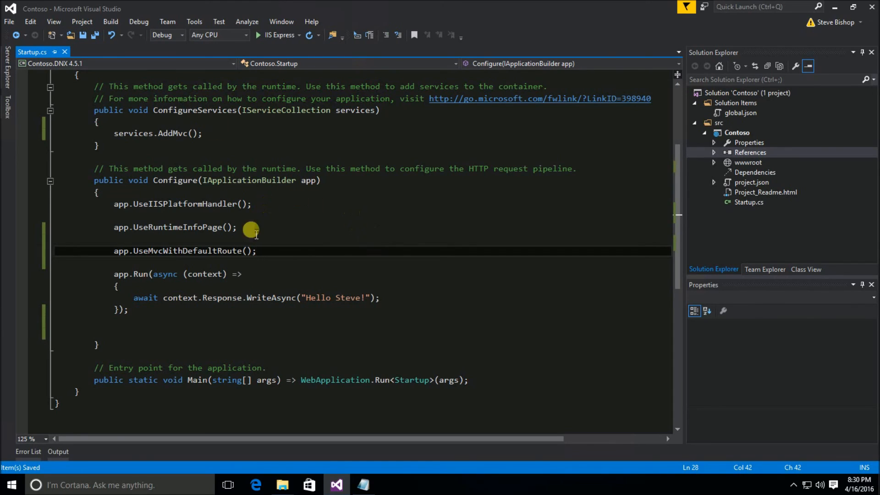
mouse_move(279, 249)
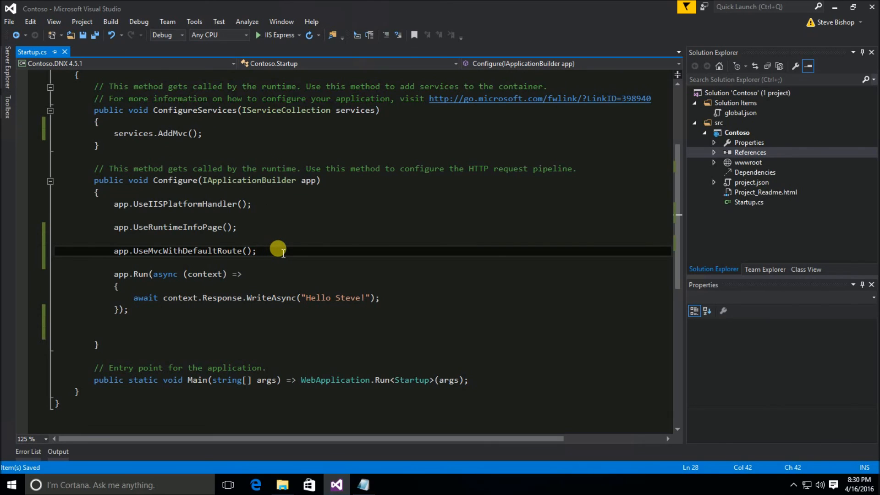